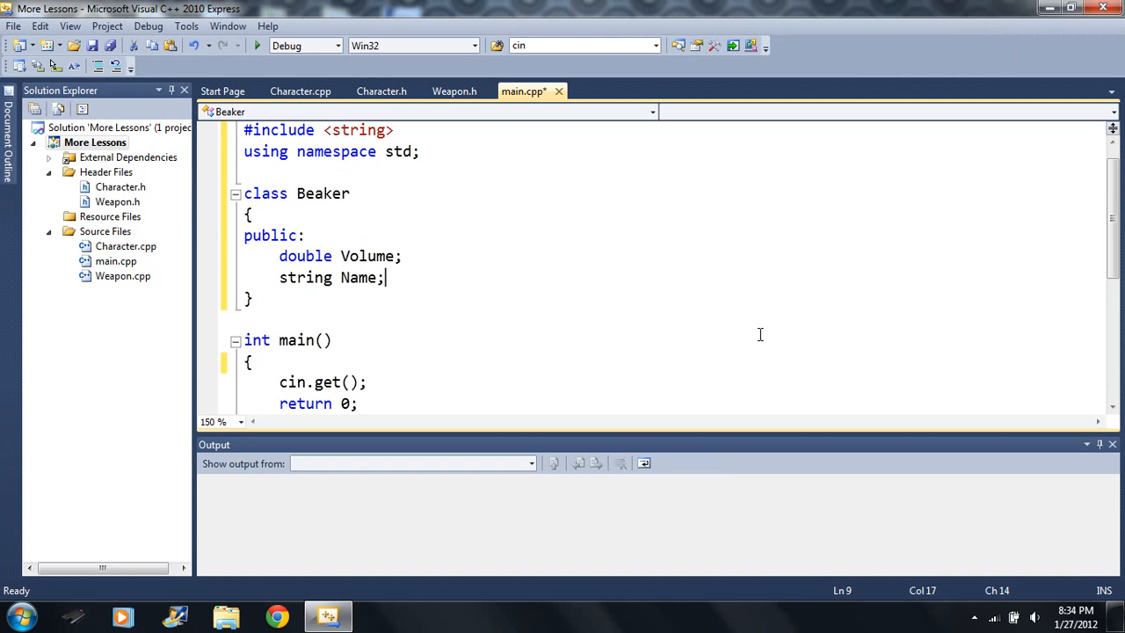
{"action": "mouse_move", "coordinate": [963, 298]}
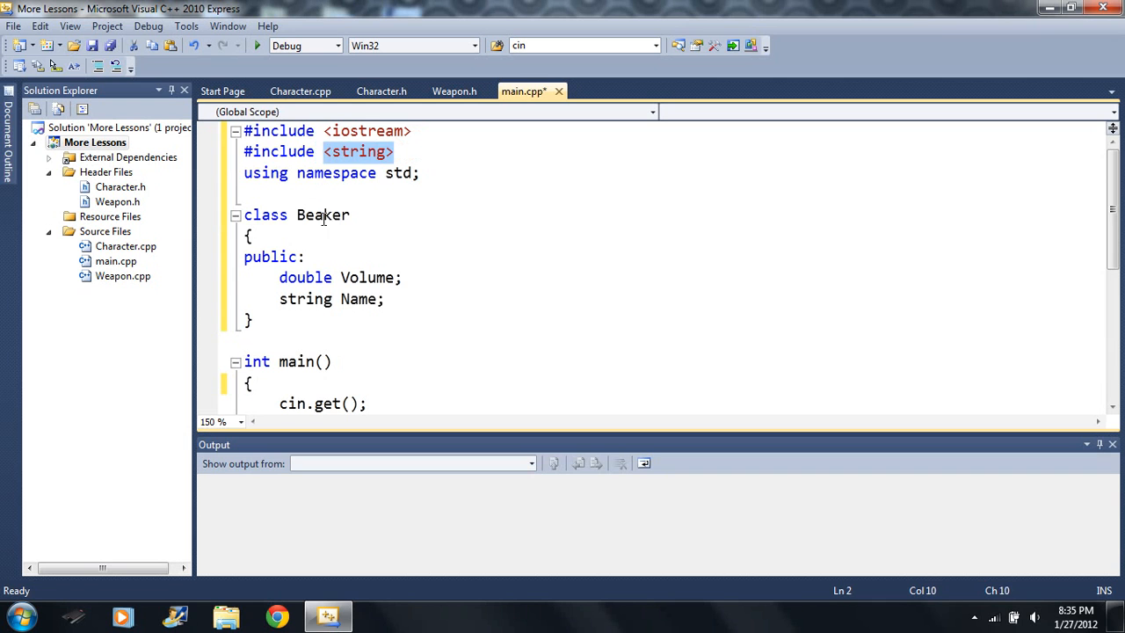
Step: Declare int a=5, b=9 and char ch1='+', ch2='-' inside main
{"action": "left_click", "coordinate": [418, 272]}
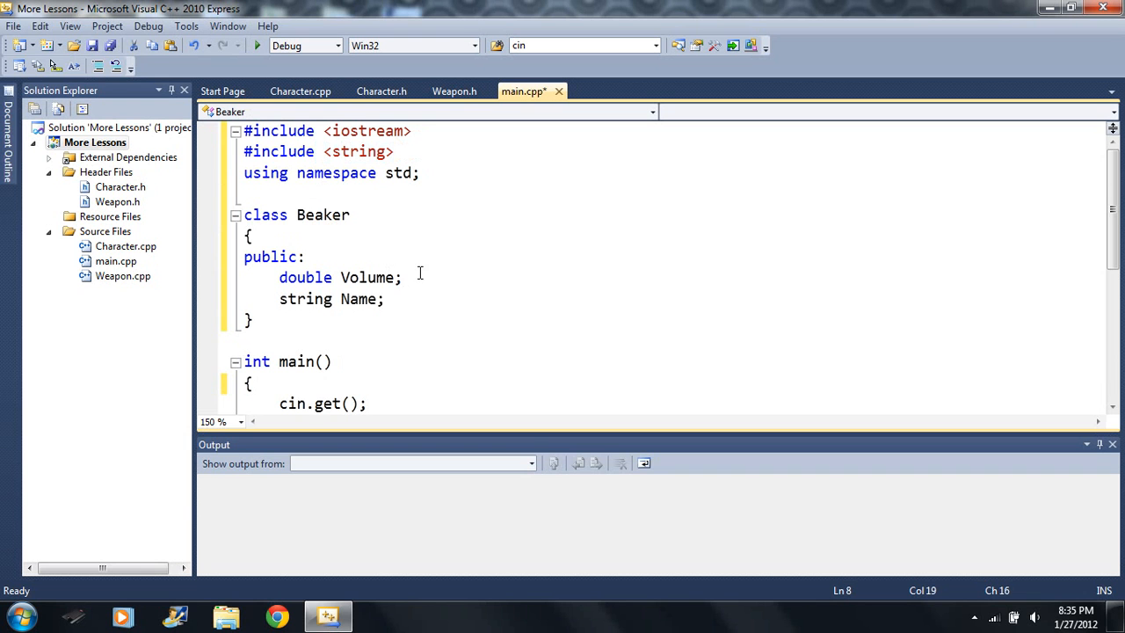
{"action": "scroll", "scroll_direction": "down", "scroll_amount": 3}
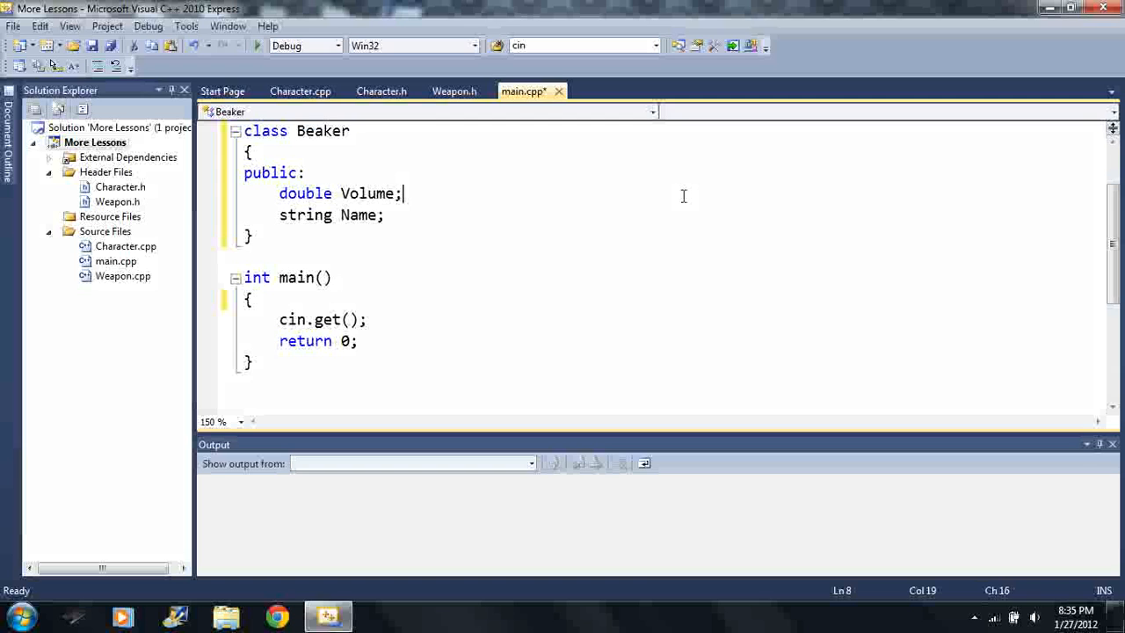
{"action": "type", "text": "int a,"}
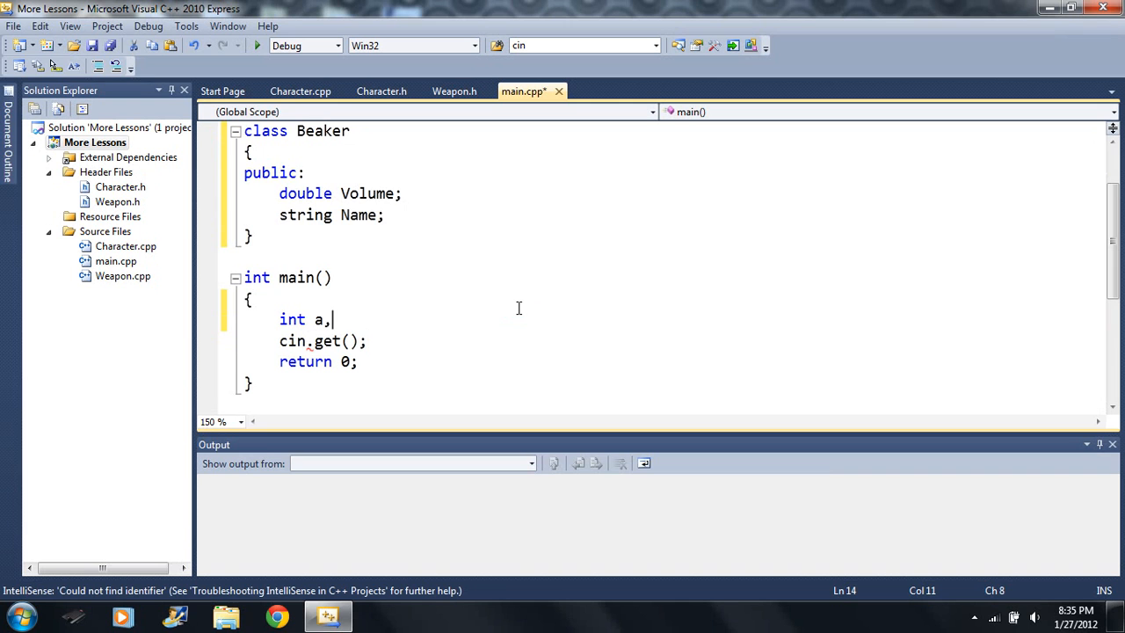
{"action": "type", "text": "b;"}
{"action": "type", "text": "char"}
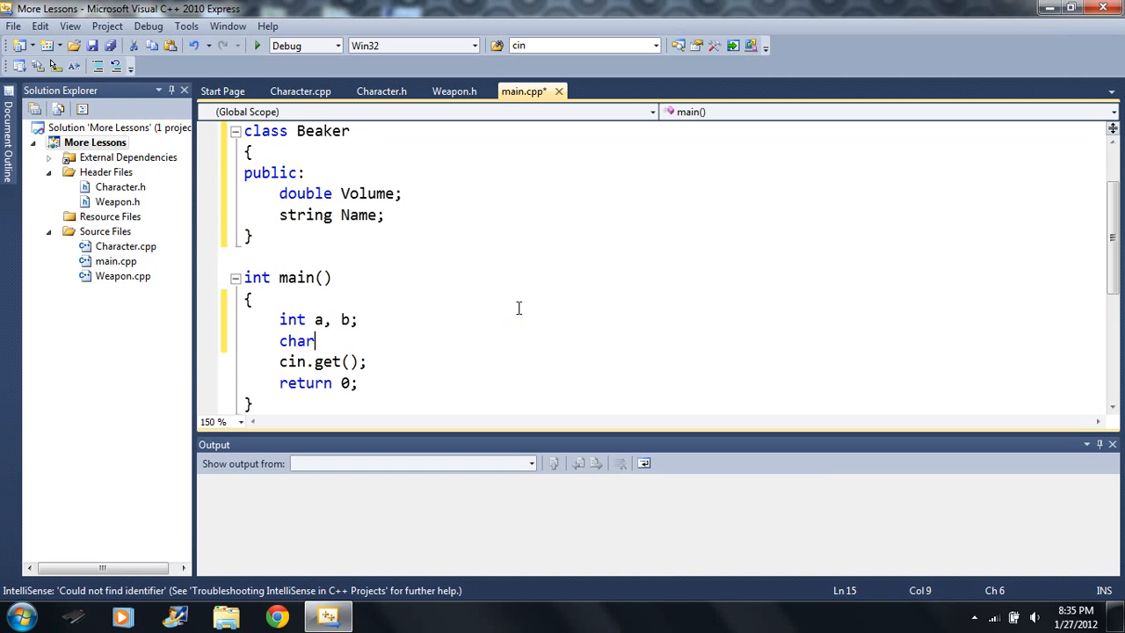
{"action": "type", "text": "c"}
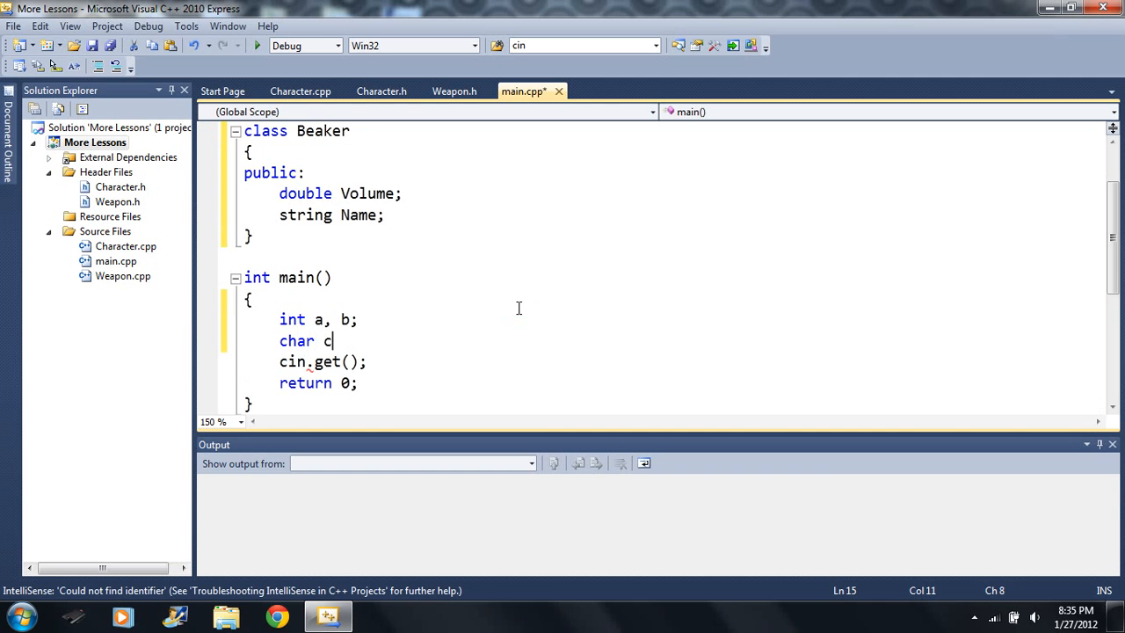
{"action": "type", "text": "h1, ch3"}
{"action": "left_click", "coordinate": [666, 257]}
{"action": "type", "text": "void"}
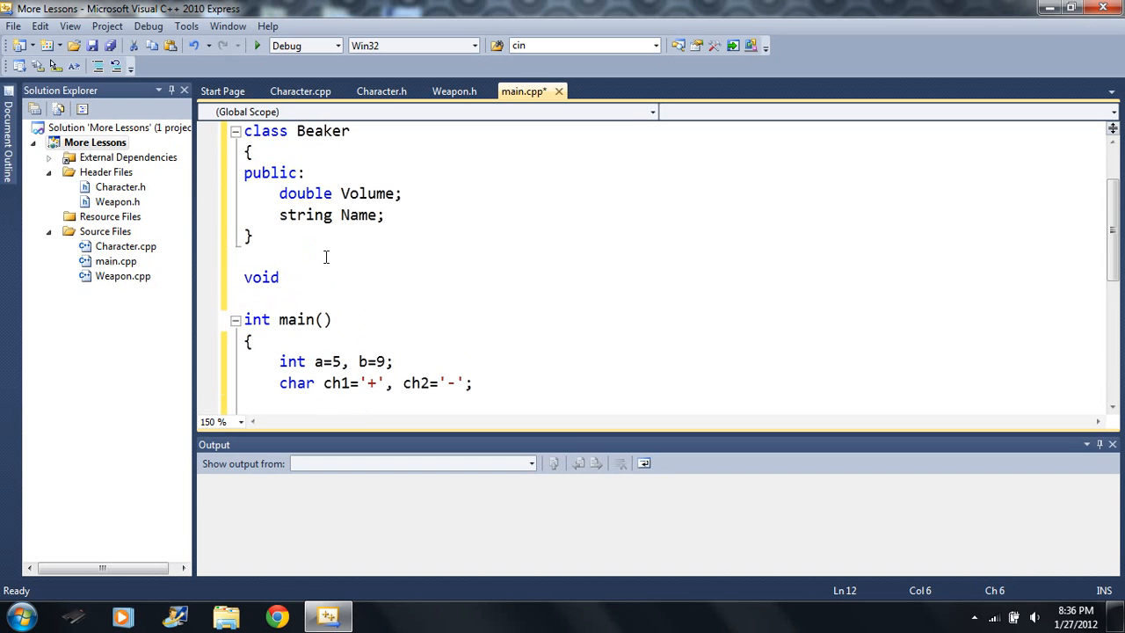
Step: Write void trade(int &x, int &y) swapping x and y through int temp
{"action": "type", "text": "trade(int &a,"}
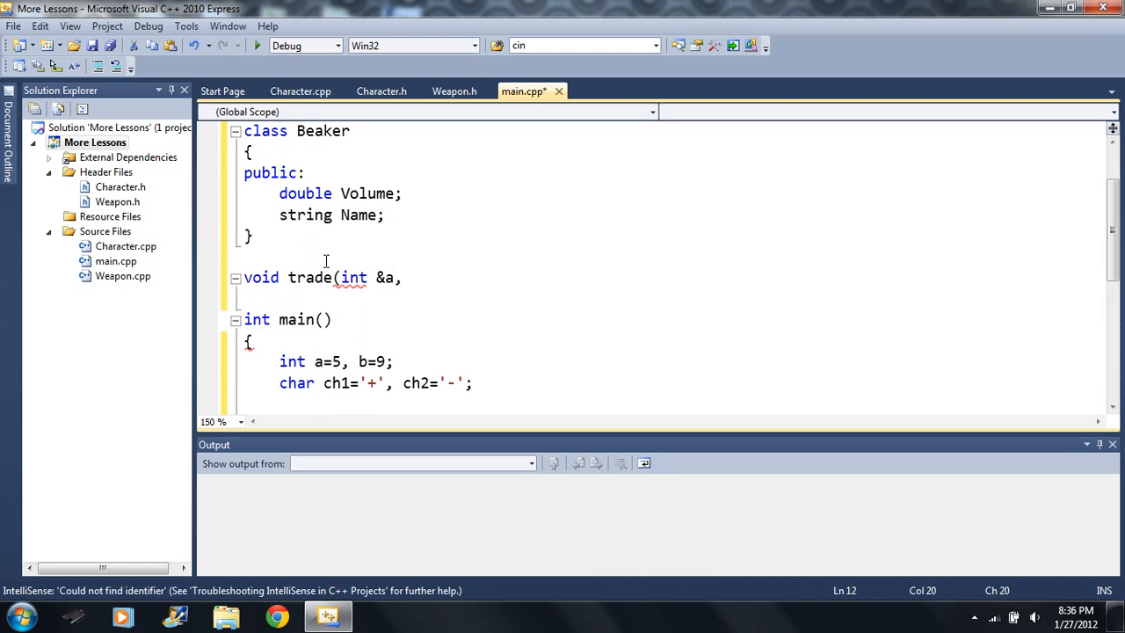
{"action": "type", "text": "x, &y"}
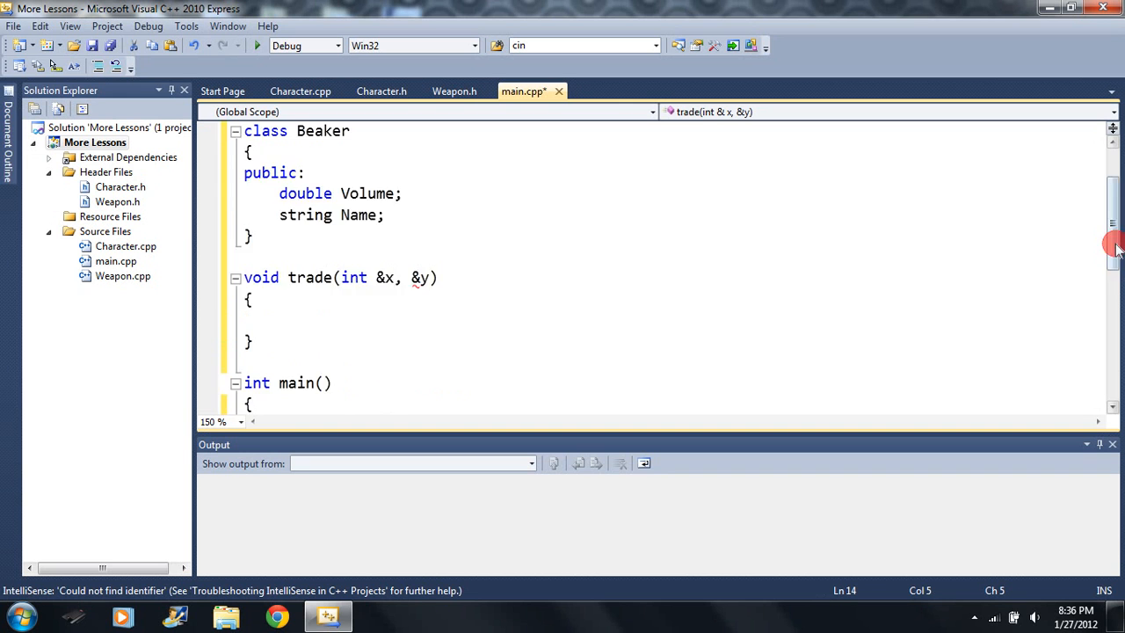
{"action": "type", "text": "int tempera"}
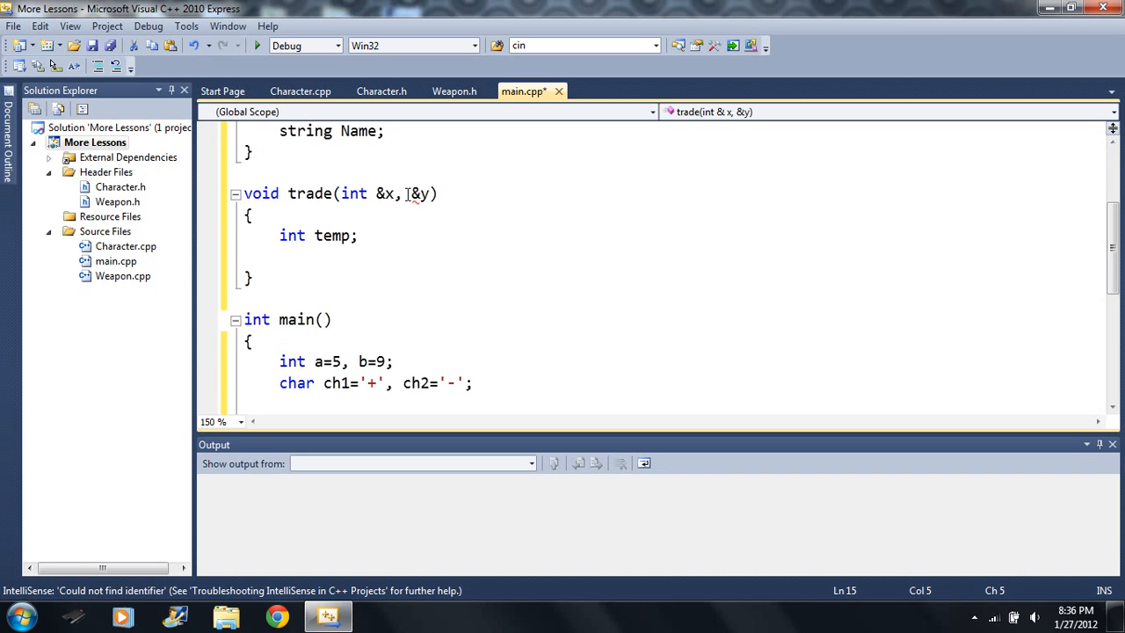
{"action": "type", "text": "int"}
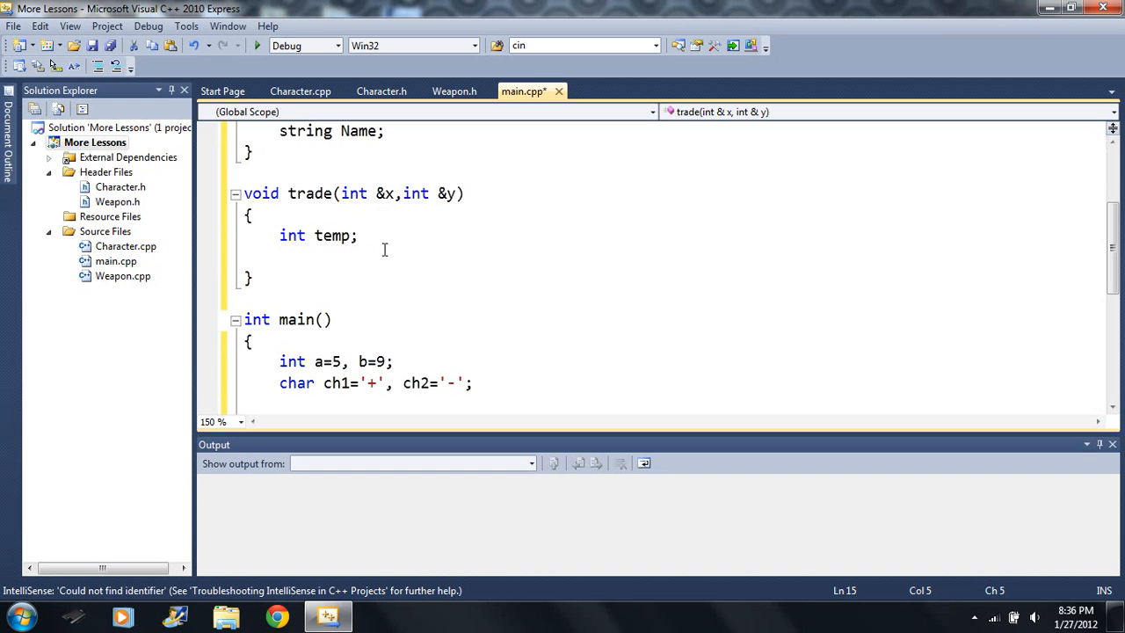
{"action": "type", "text": "=x;"}
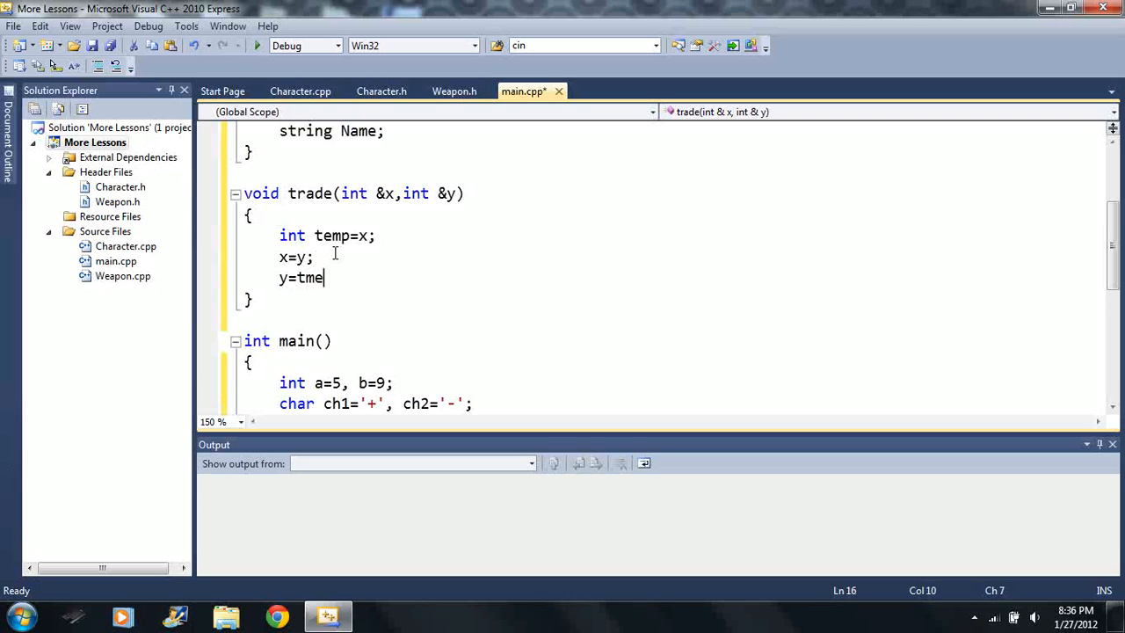
{"action": "type", "text": "mp;"}
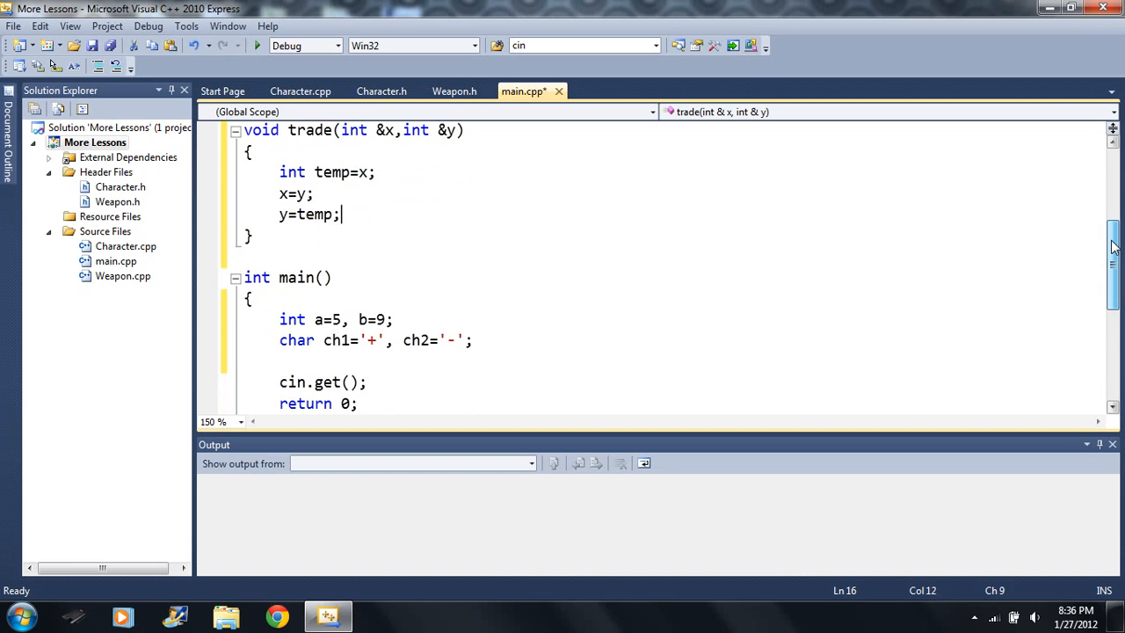
Step: Print a and b, call trade(a,b), print a and b again, then build
{"action": "type", "text": "cout << a << endl << b;"}
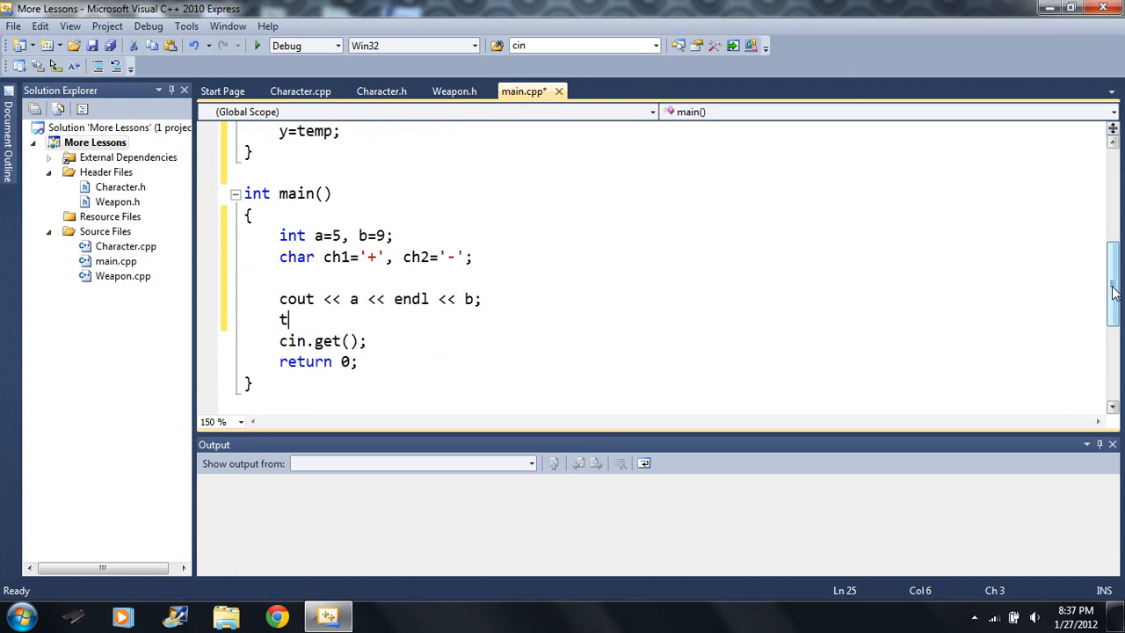
{"action": "type", "text": "rade(a,b);"}
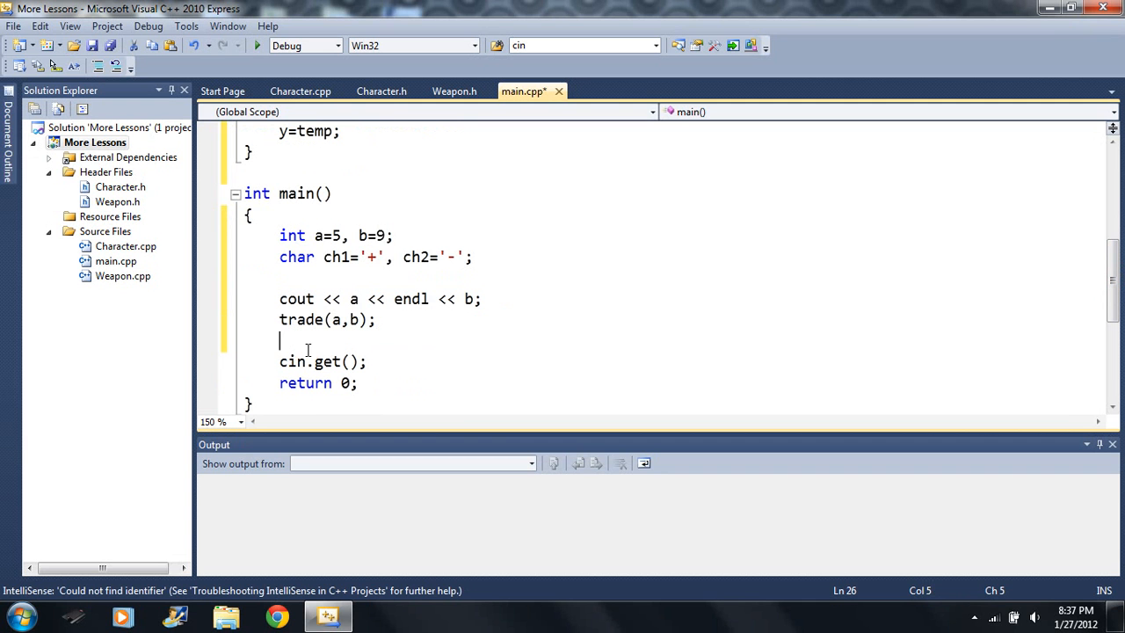
{"action": "type", "text": "cout << a << endl << b;"}
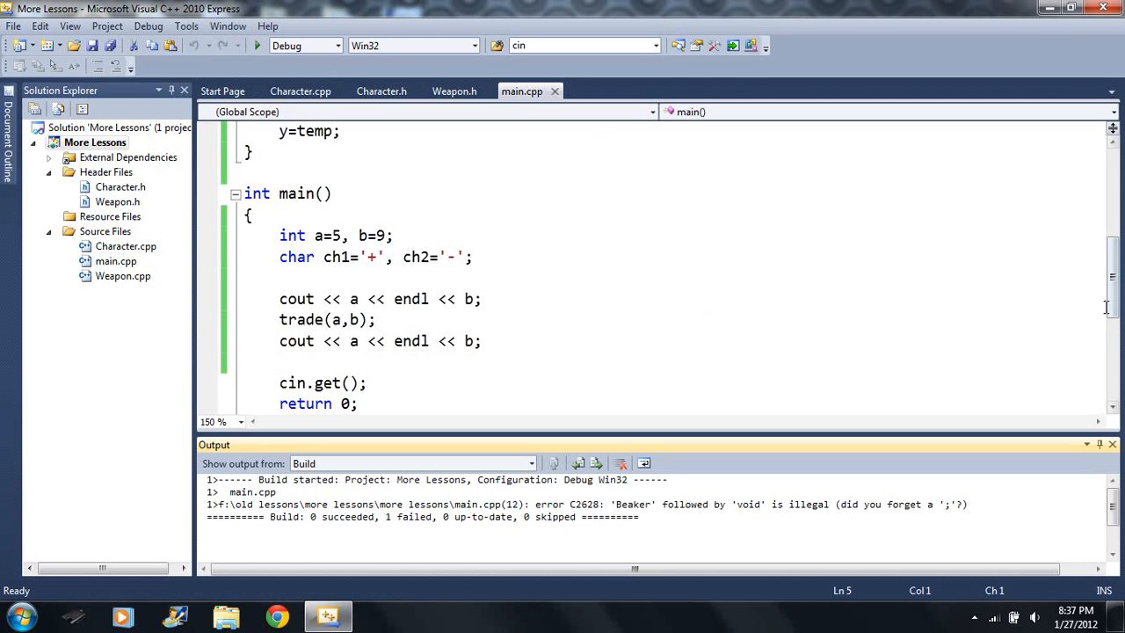
Step: Start debugging and run the last successful build despite the errors
{"action": "scroll", "scroll_direction": "up", "scroll_amount": 3}
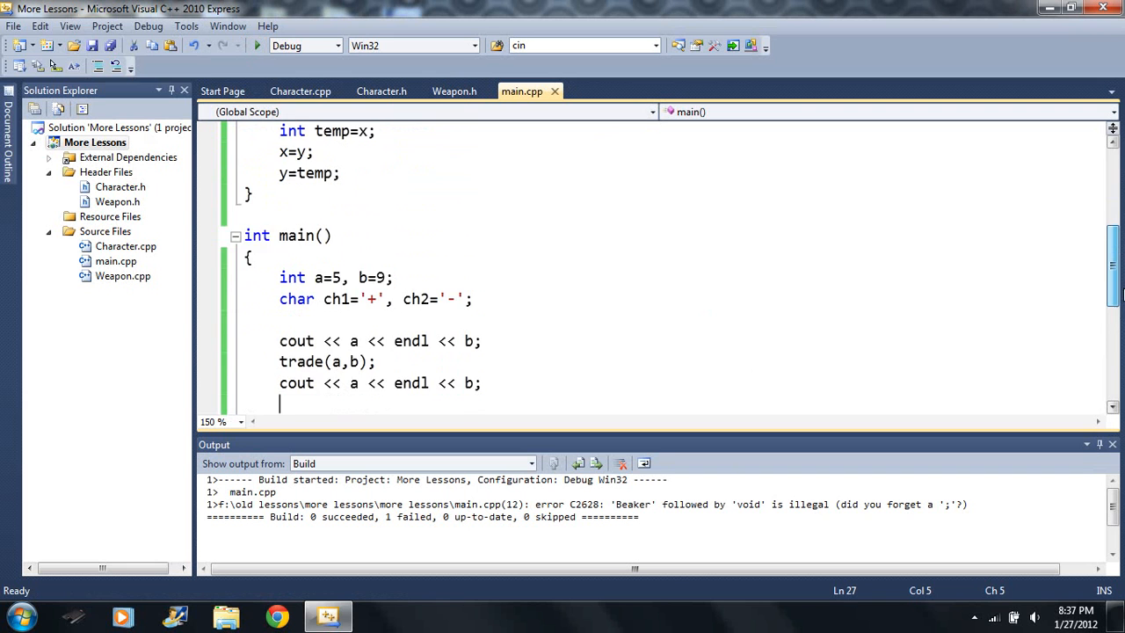
{"action": "scroll", "scroll_direction": "up", "scroll_amount": 3}
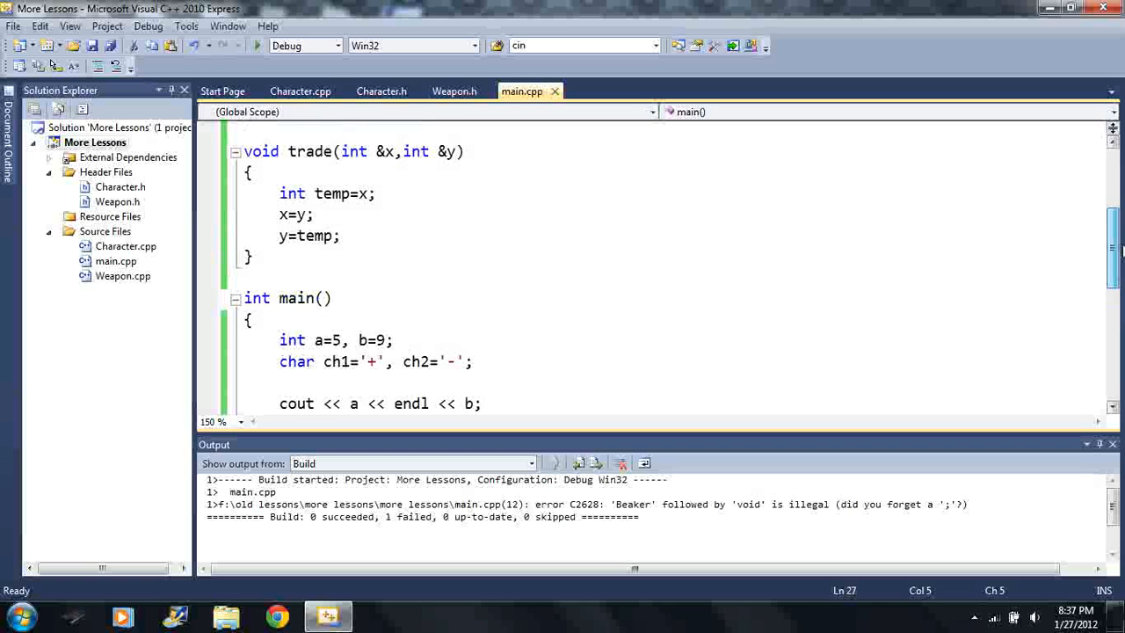
{"action": "scroll", "scroll_direction": "down", "scroll_amount": 3}
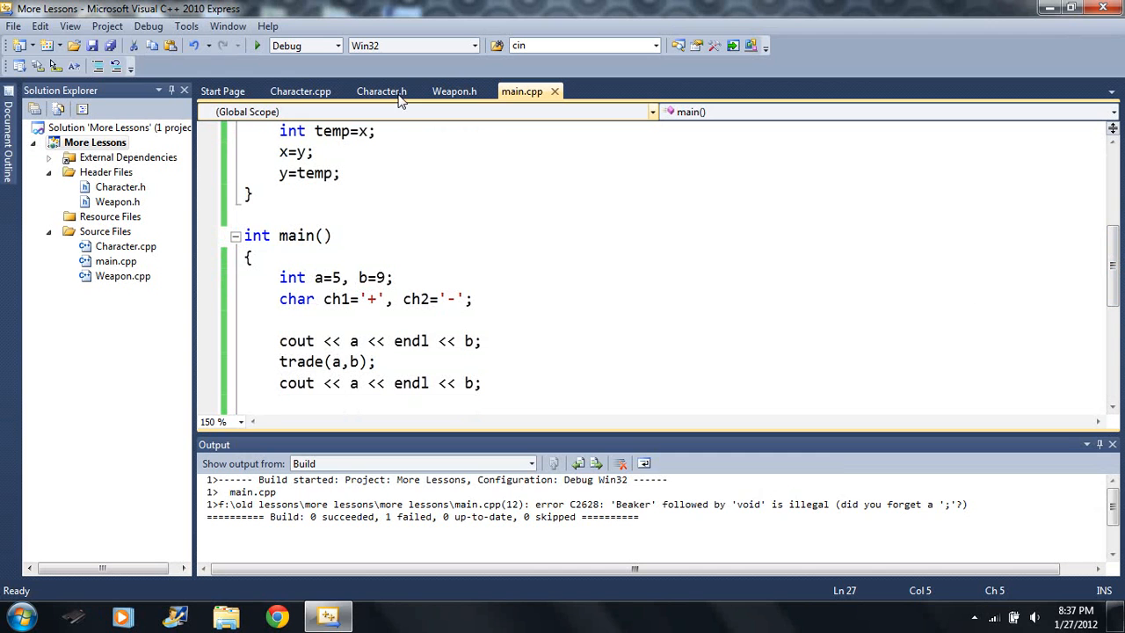
{"action": "left_click", "coordinate": [257, 45]}
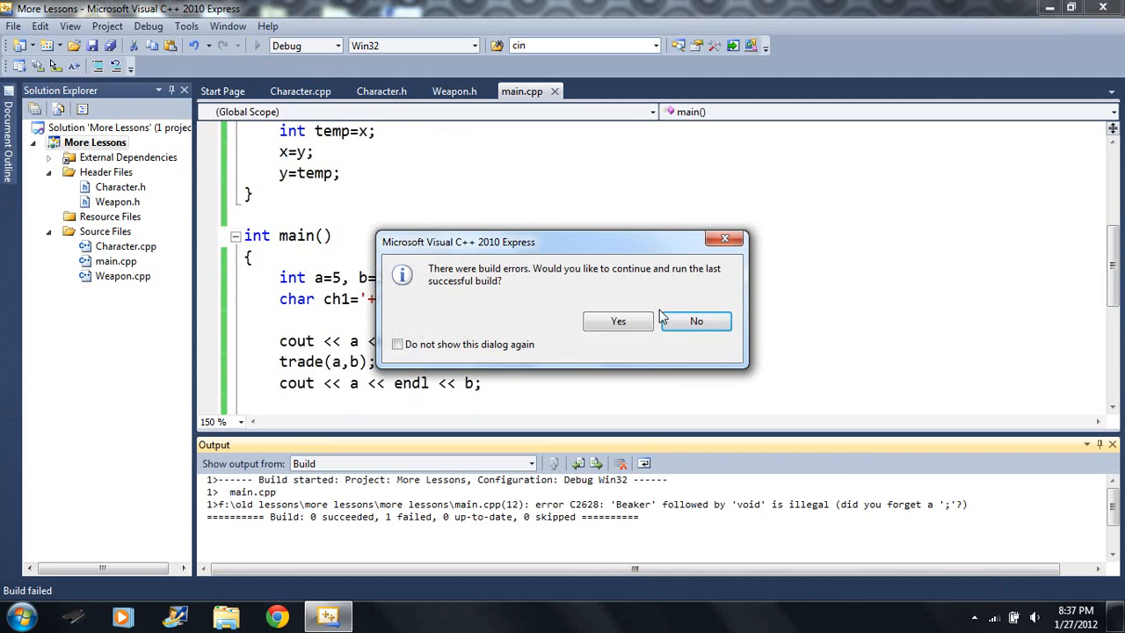
{"action": "left_click", "coordinate": [696, 320]}
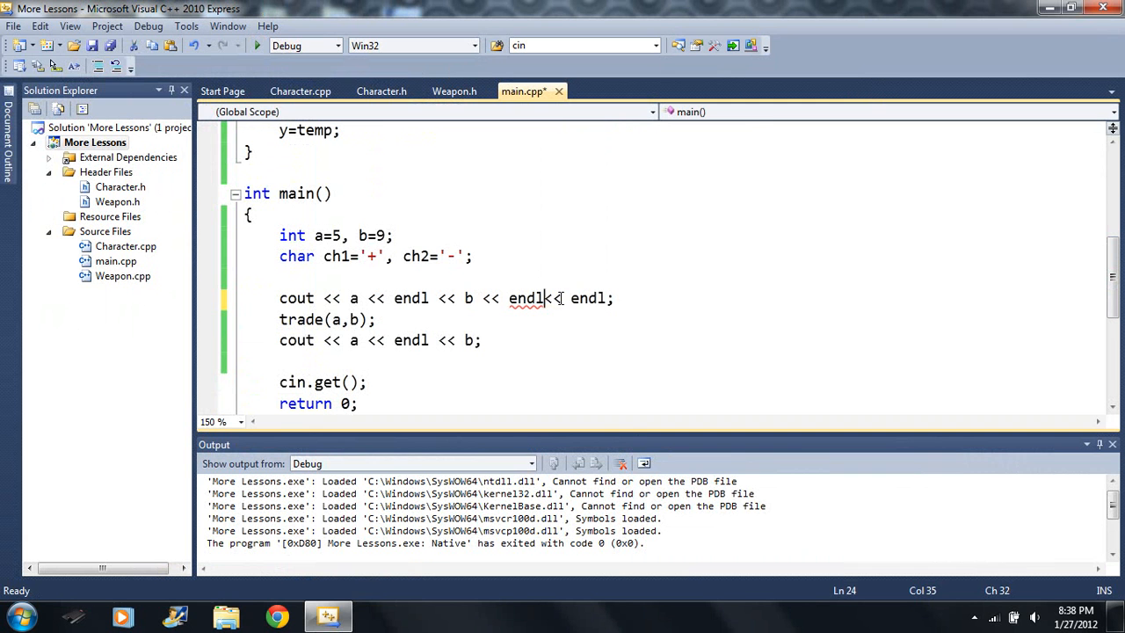
Step: Change the call to trade(ch1, ch2) and end class Beaker with a semicolon
{"action": "left_click", "coordinate": [257, 46]}
{"action": "type", "text": "ch1"}
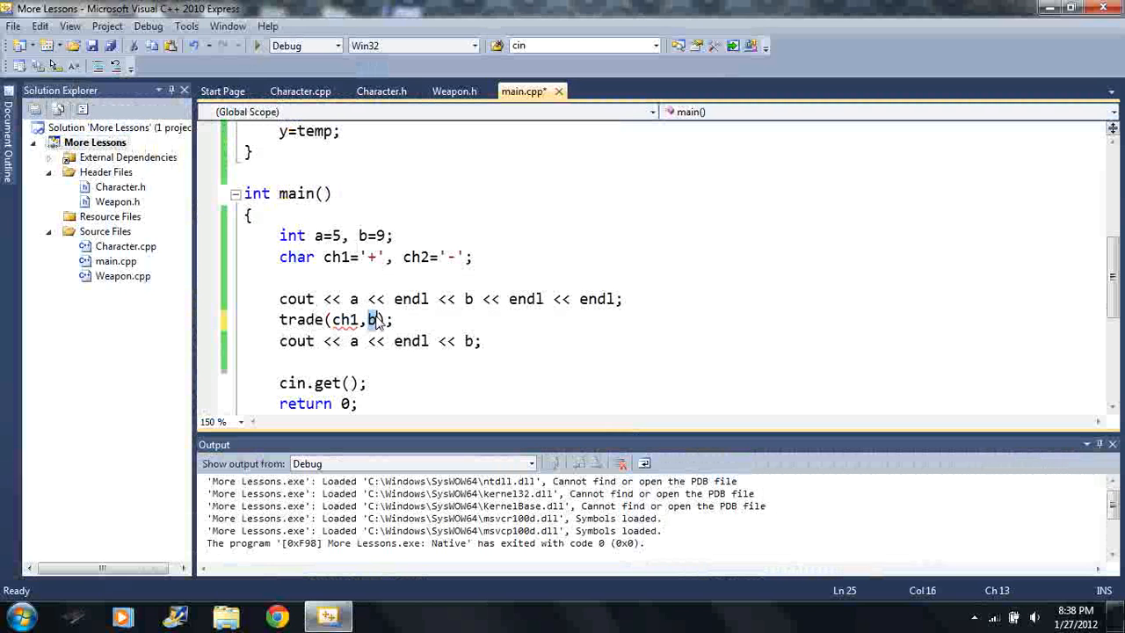
{"action": "type", "text": "ch2"}
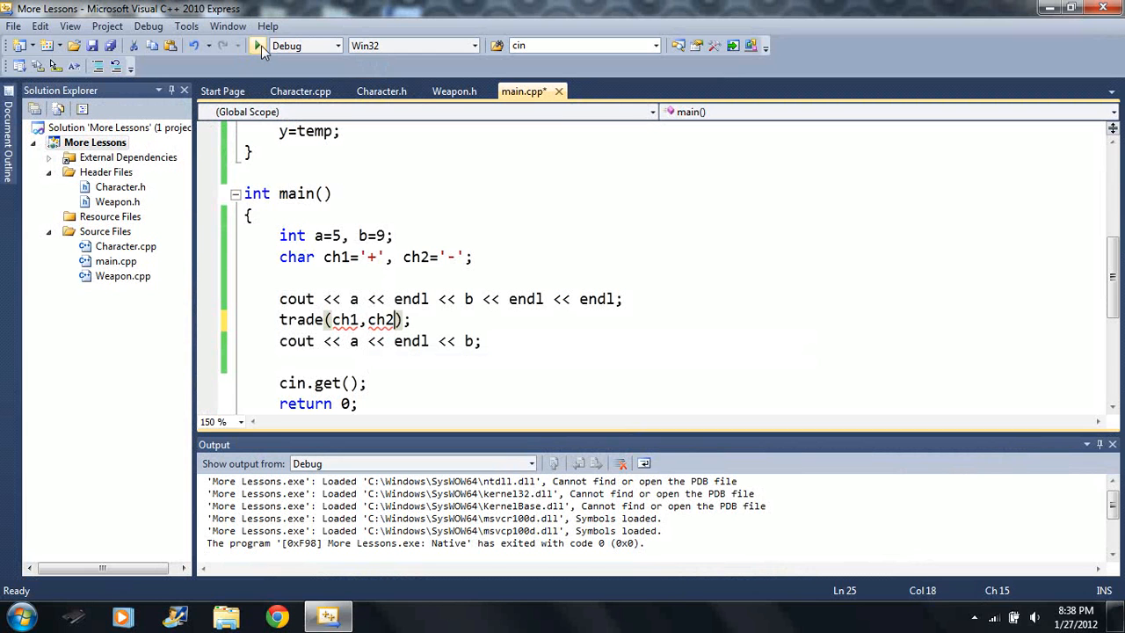
{"action": "scroll", "scroll_direction": "up", "scroll_amount": 3}
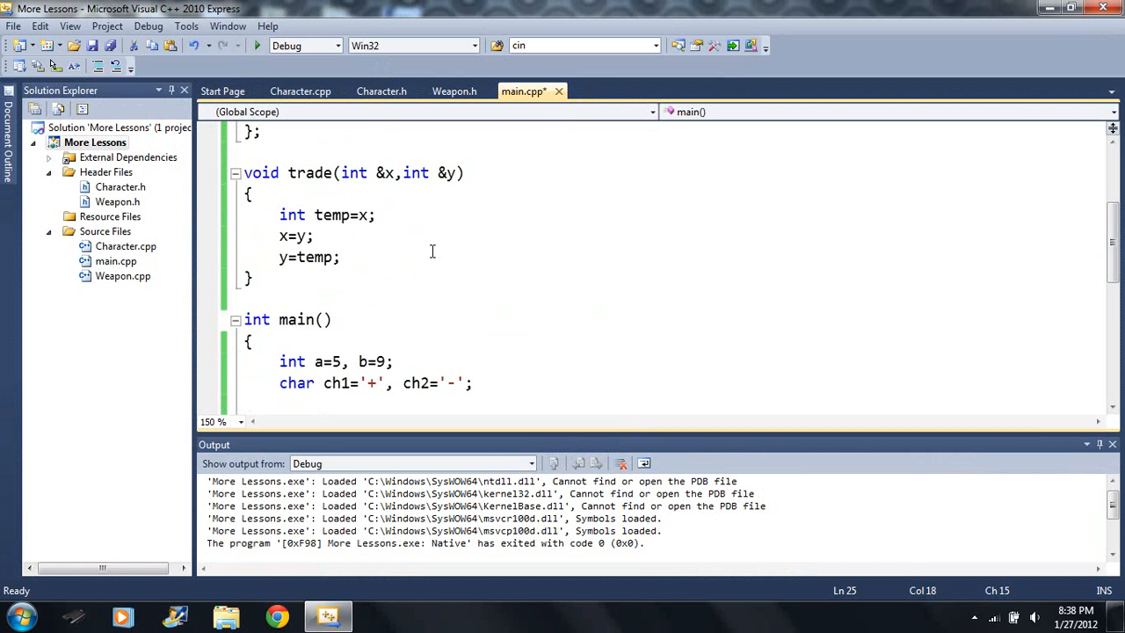
{"action": "scroll", "scroll_direction": "up", "scroll_amount": 3}
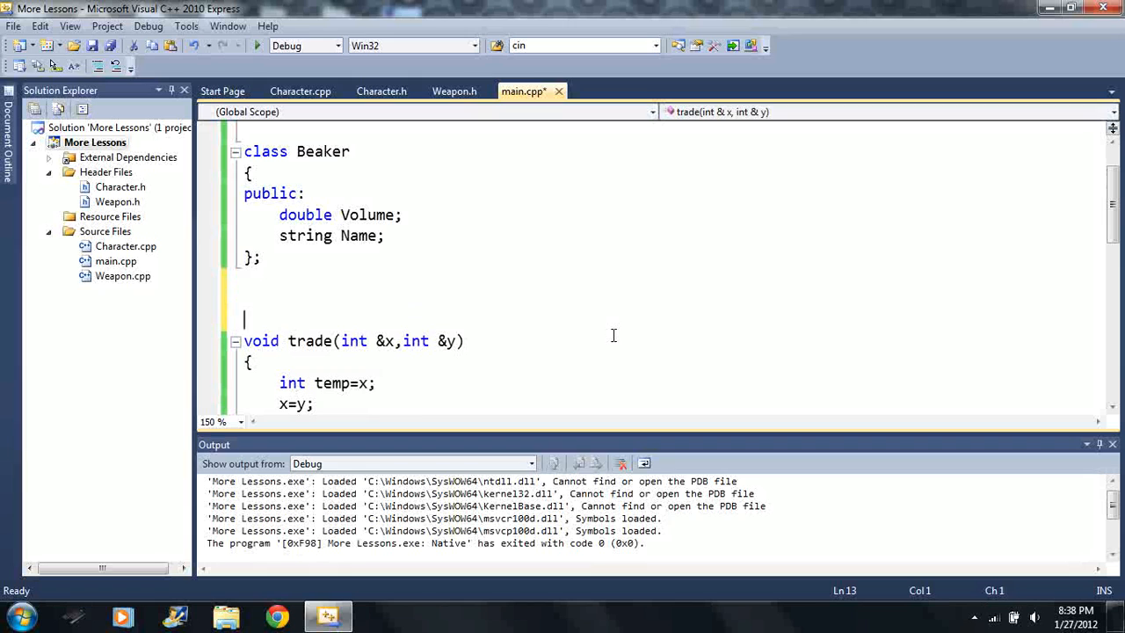
Step: Add template<typename T> directly above the trade function
{"action": "type", "text": "template"}
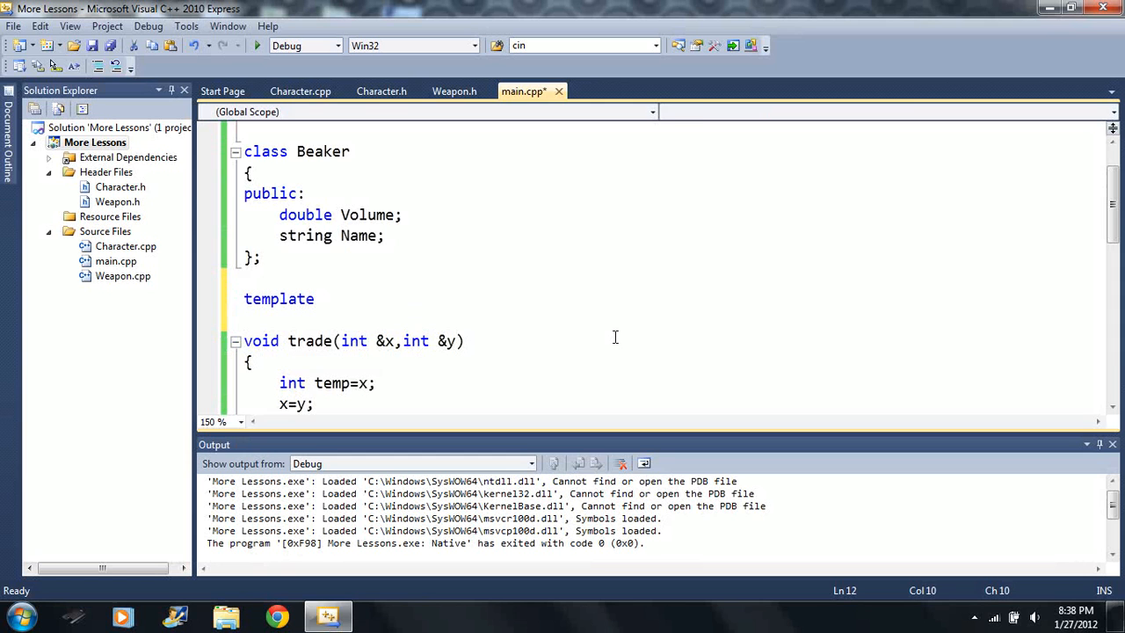
{"action": "type", "text": "<item>"}
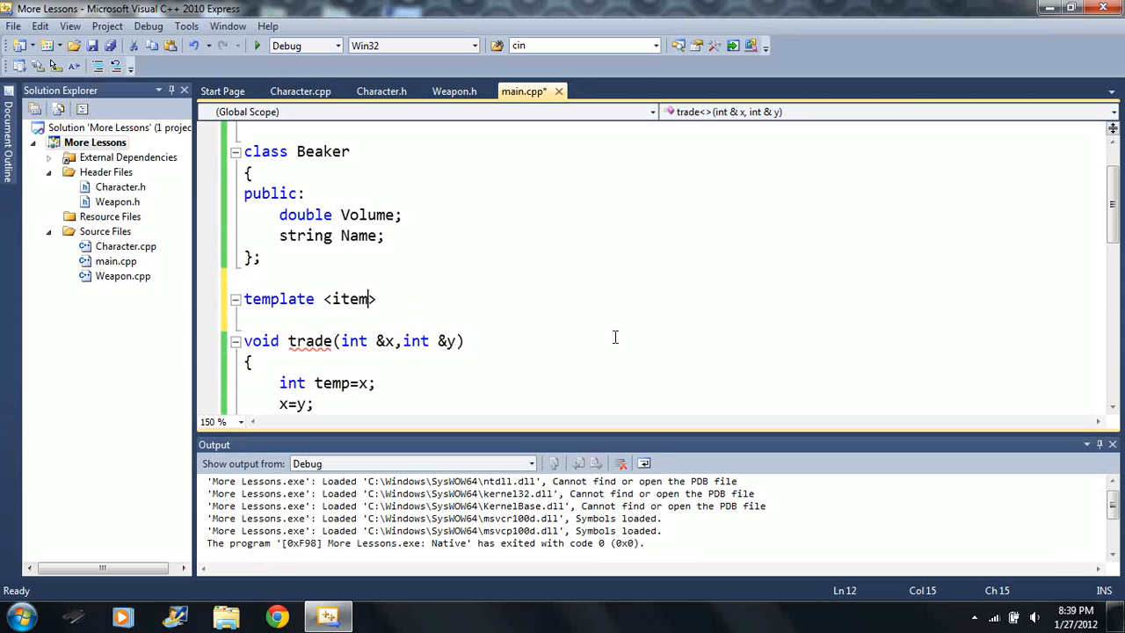
{"action": "type", "text": "typename"}
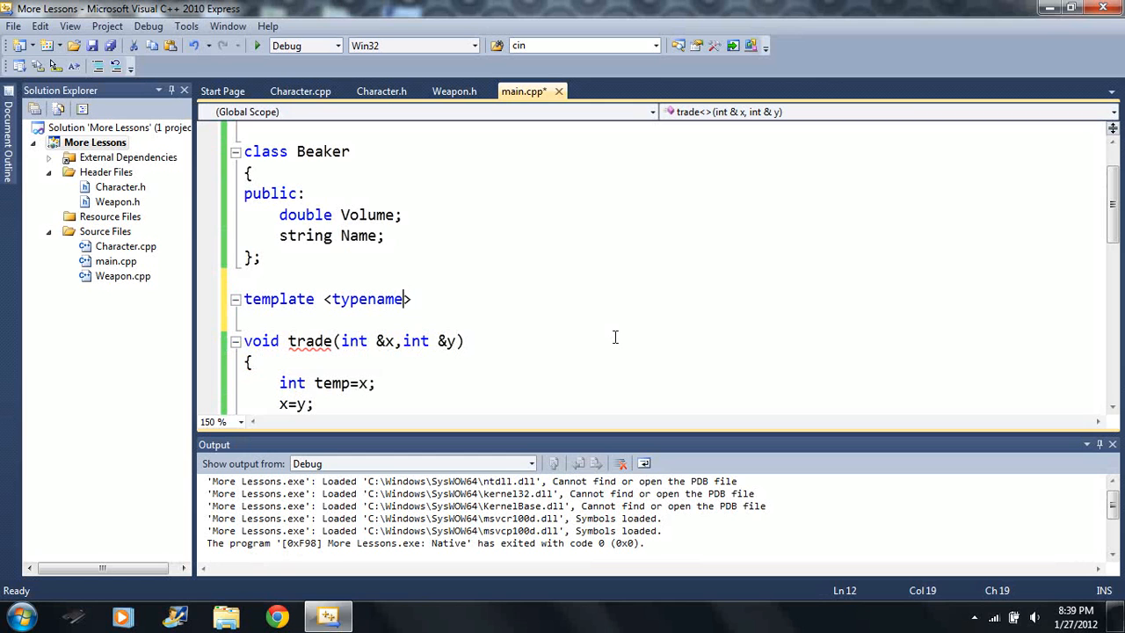
{"action": "type", "text": "T"}
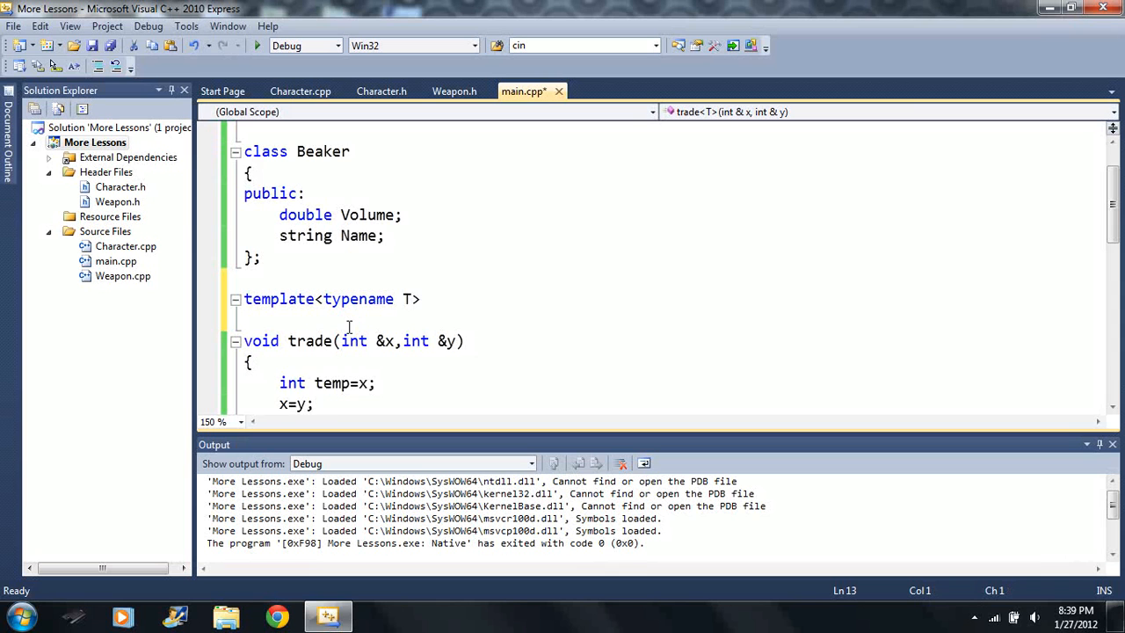
{"action": "scroll", "scroll_direction": "down", "scroll_amount": 3}
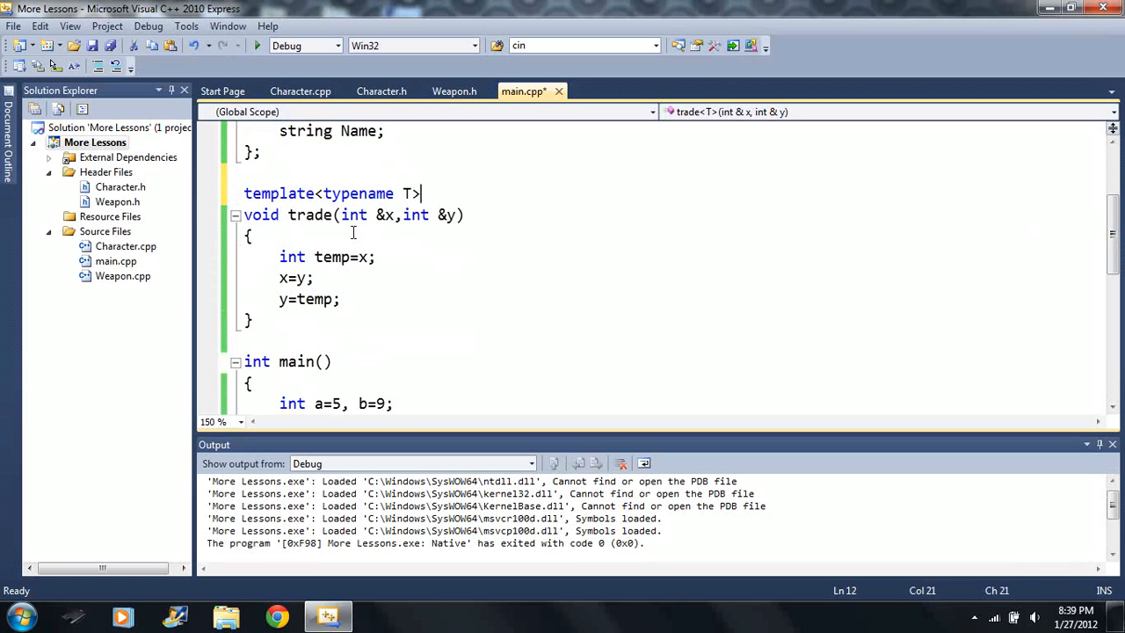
Step: Replace int with T in trade's two reference parameters and its temp variable
{"action": "left_click", "coordinate": [342, 215]}
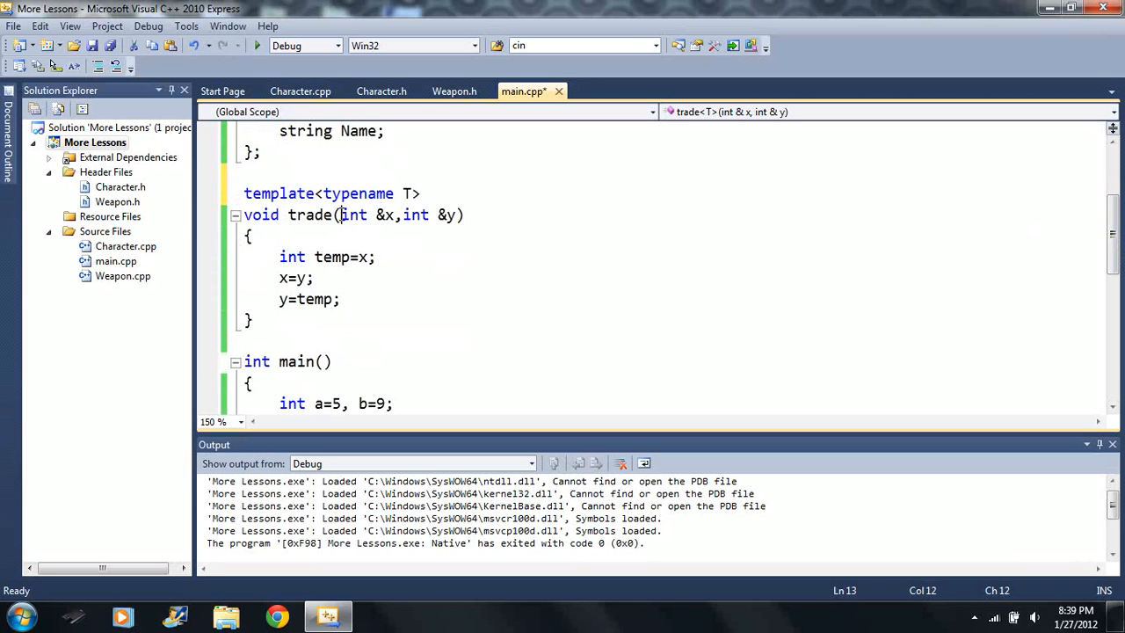
{"action": "type", "text": "T"}
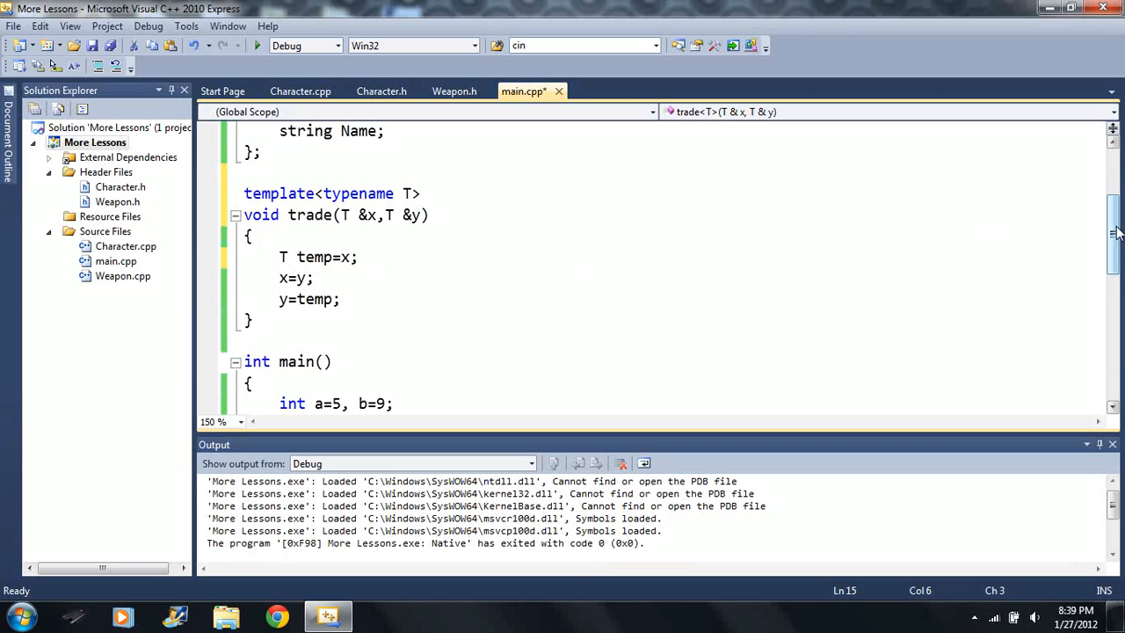
{"action": "scroll", "scroll_direction": "down", "scroll_amount": 3}
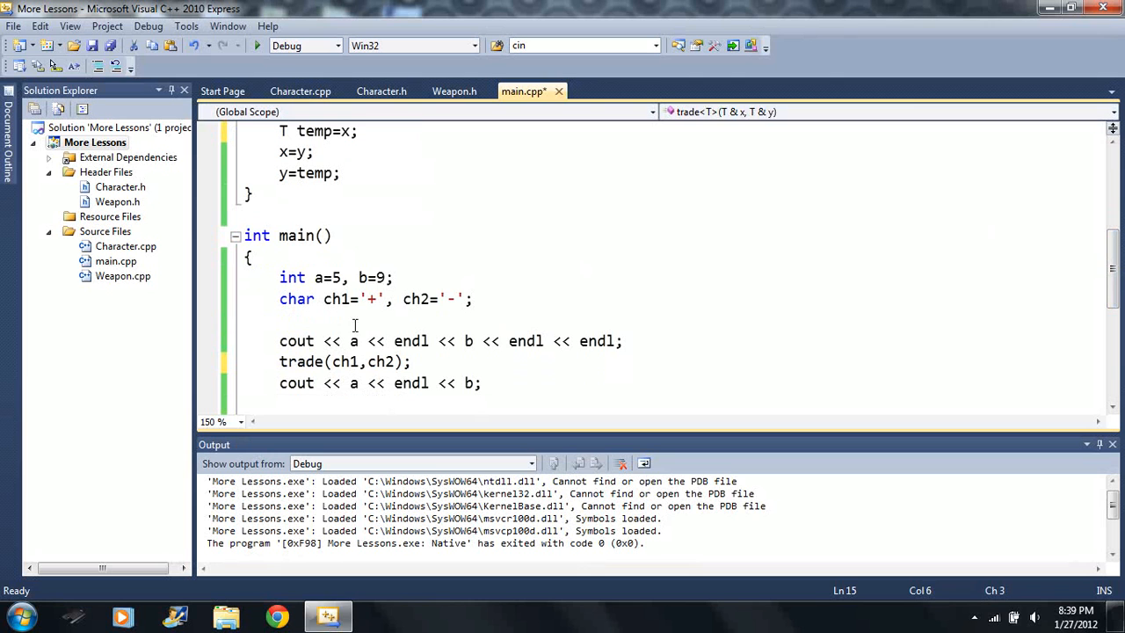
Step: Print ch1 and ch2, build and run the swap, then restore the a and b output lines
{"action": "left_click", "coordinate": [256, 46]}
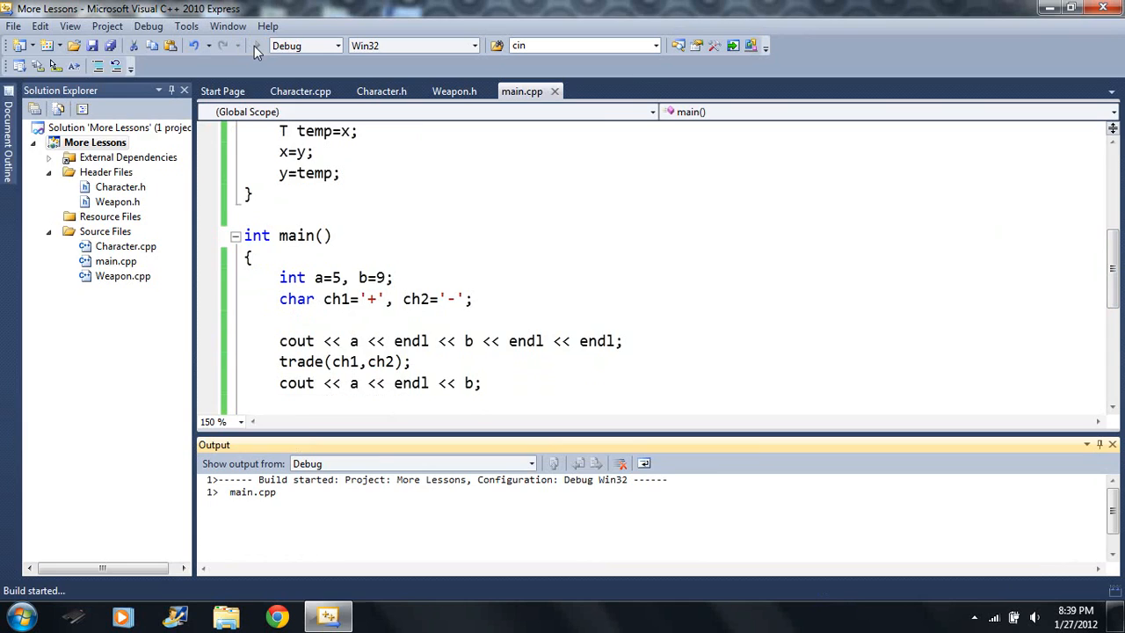
{"action": "left_click", "coordinate": [257, 45]}
{"action": "type", "text": "ch"}
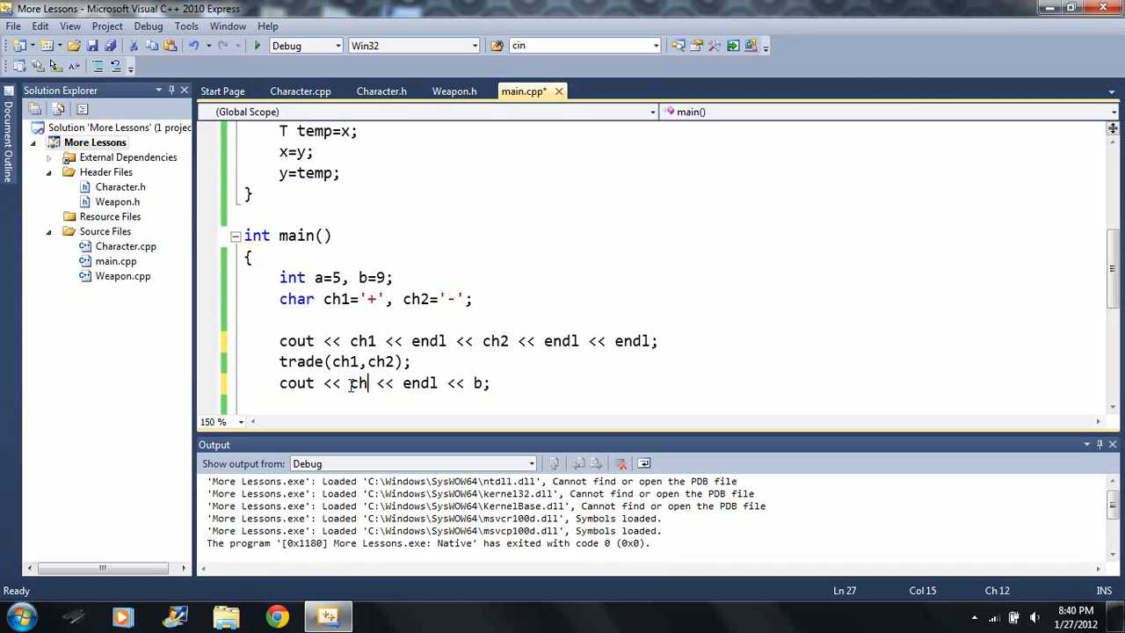
{"action": "left_click", "coordinate": [257, 46]}
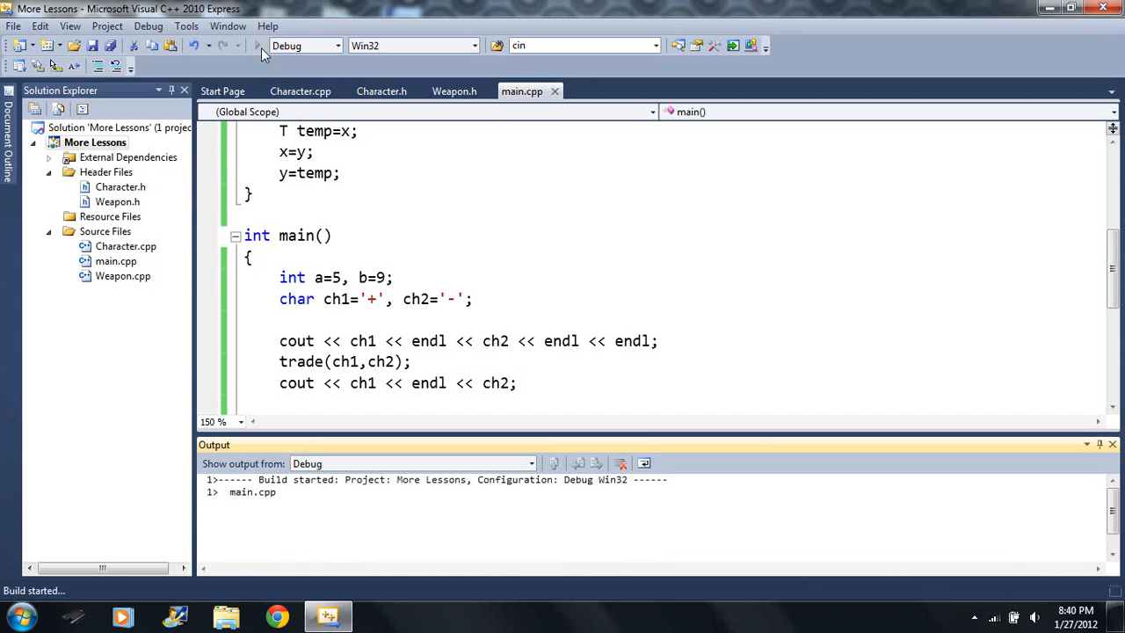
{"action": "left_click", "coordinate": [256, 46]}
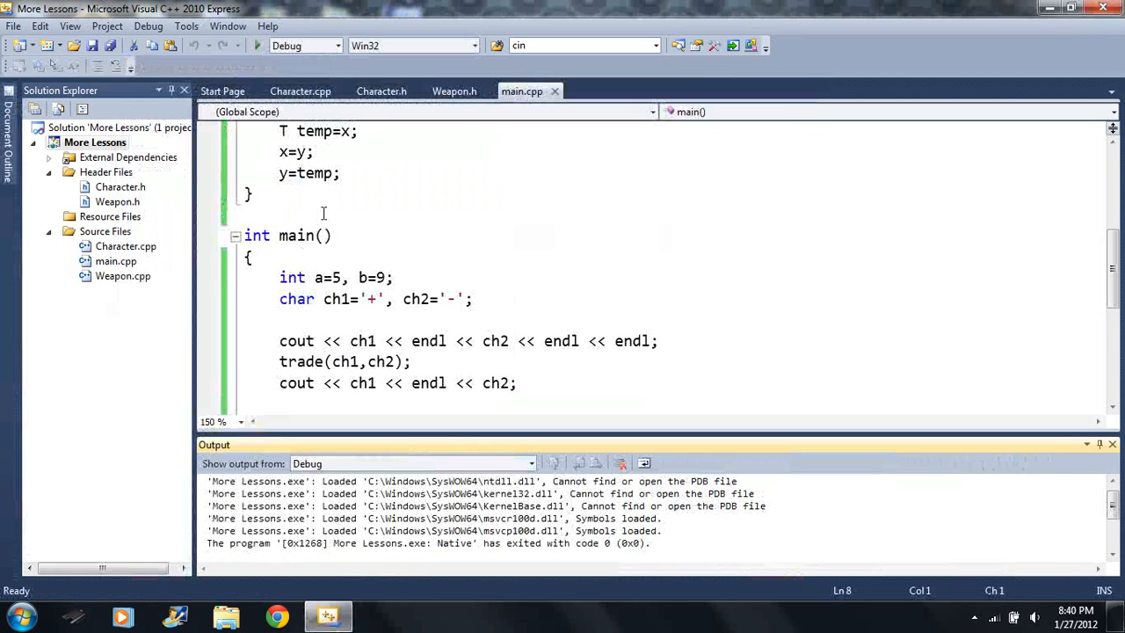
{"action": "scroll", "scroll_direction": "up", "scroll_amount": 3}
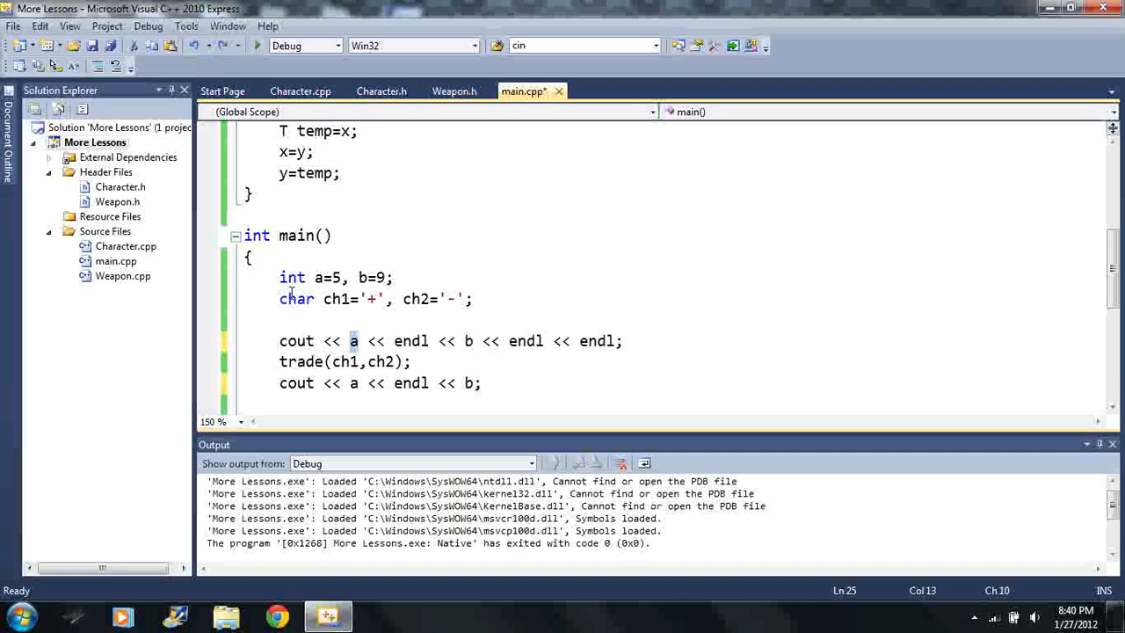
Step: Declare Beaker a, b, drop the char initializers, and set a.Volume=6
{"action": "type", "text": "Beakeer"}
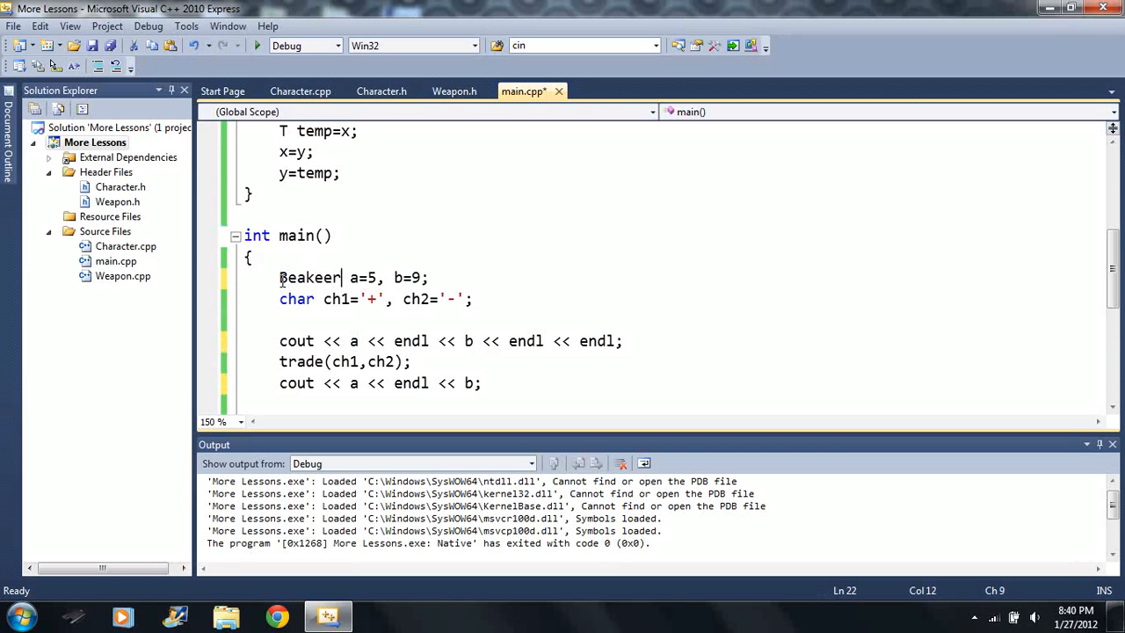
{"action": "scroll", "scroll_direction": "up", "scroll_amount": 3}
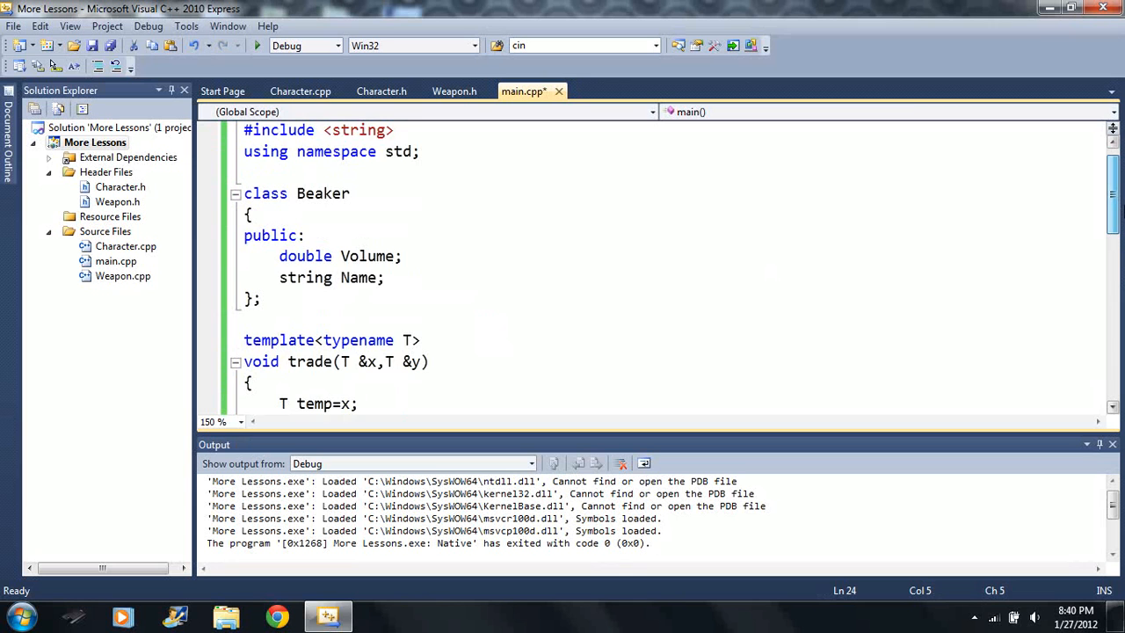
{"action": "scroll", "scroll_direction": "down", "scroll_amount": 3}
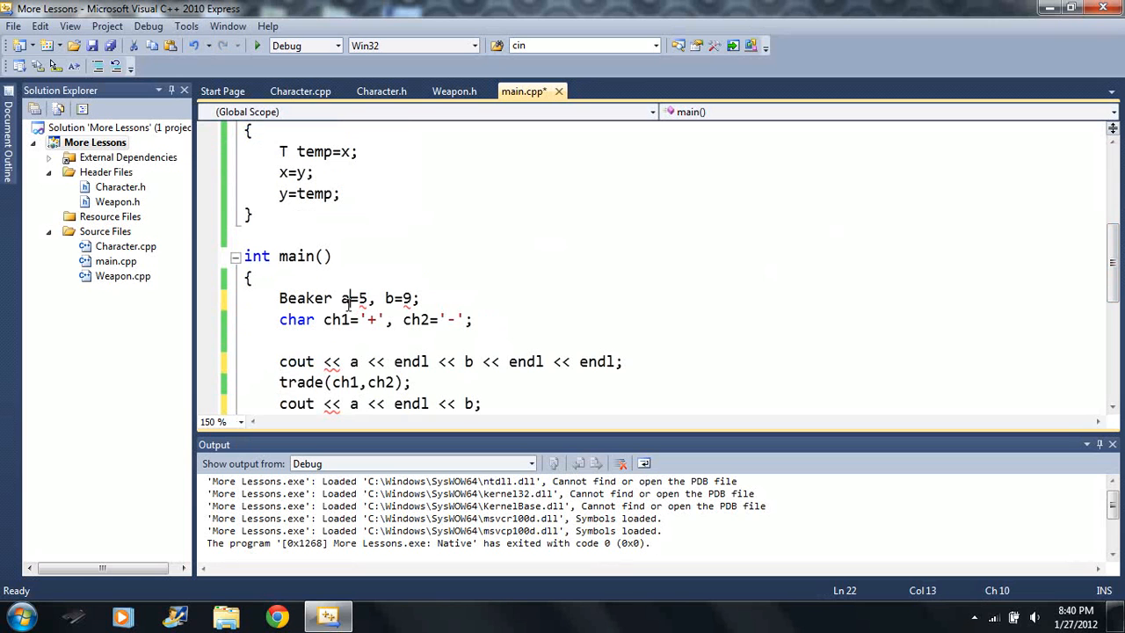
{"action": "type", "text": ".volume"}
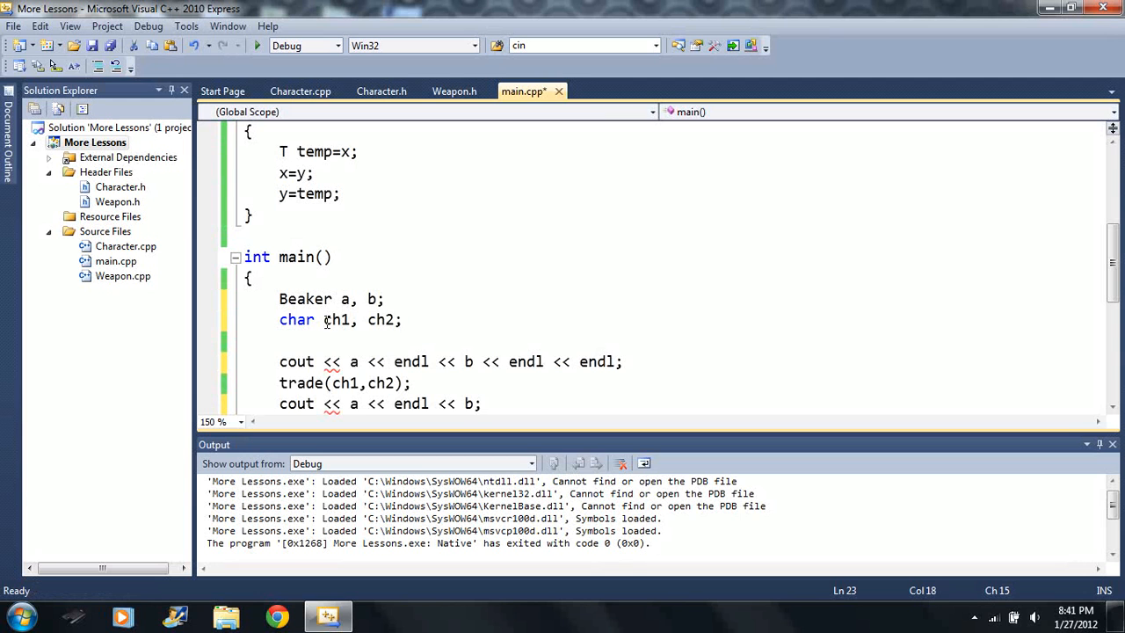
{"action": "type", "text": "a.volume=6;"}
{"action": "type", "text": "a.Name="}
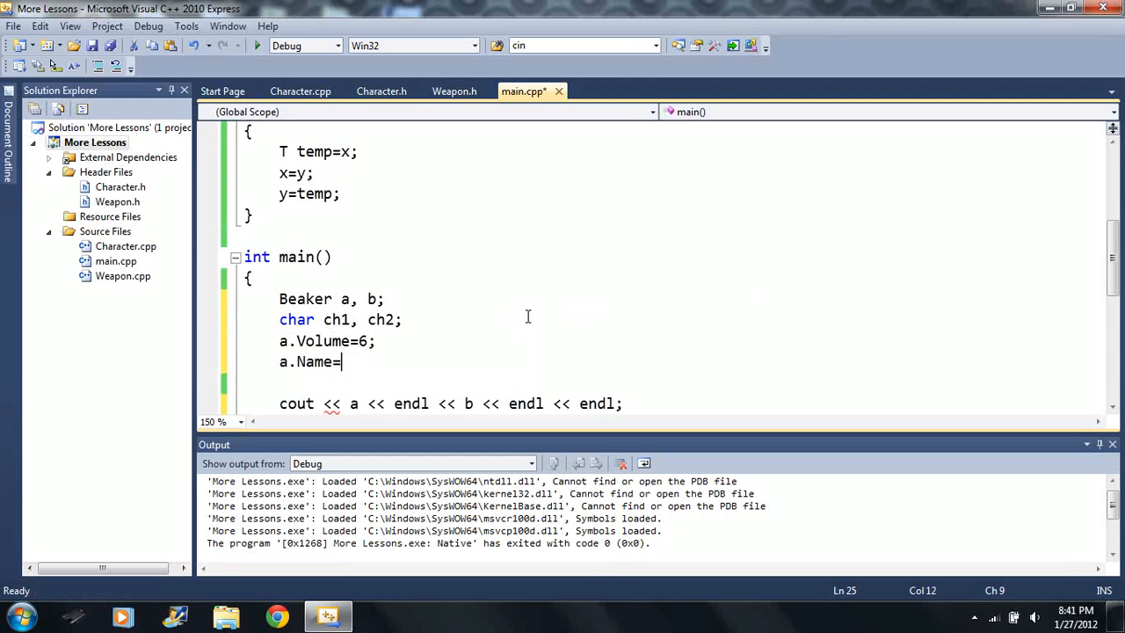
Step: Name a "Little Beaker", give b Volume 17 and name "Big Beaker", then call trade(a,b)
{"action": "type", "text": "\"Little Beaker\""}
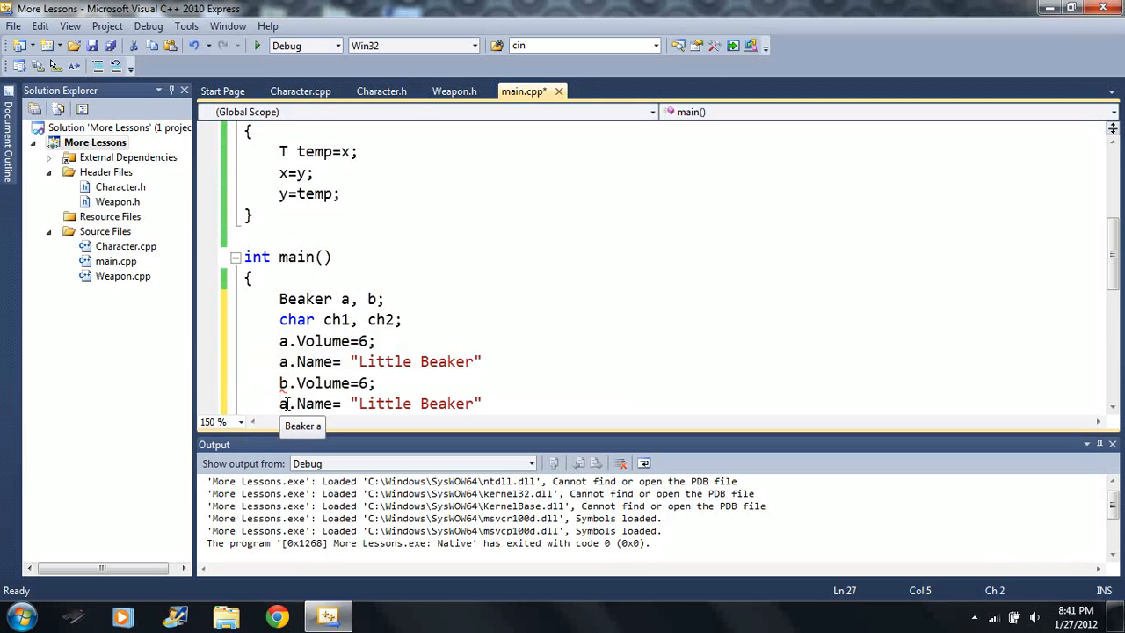
{"action": "type", "text": "17"}
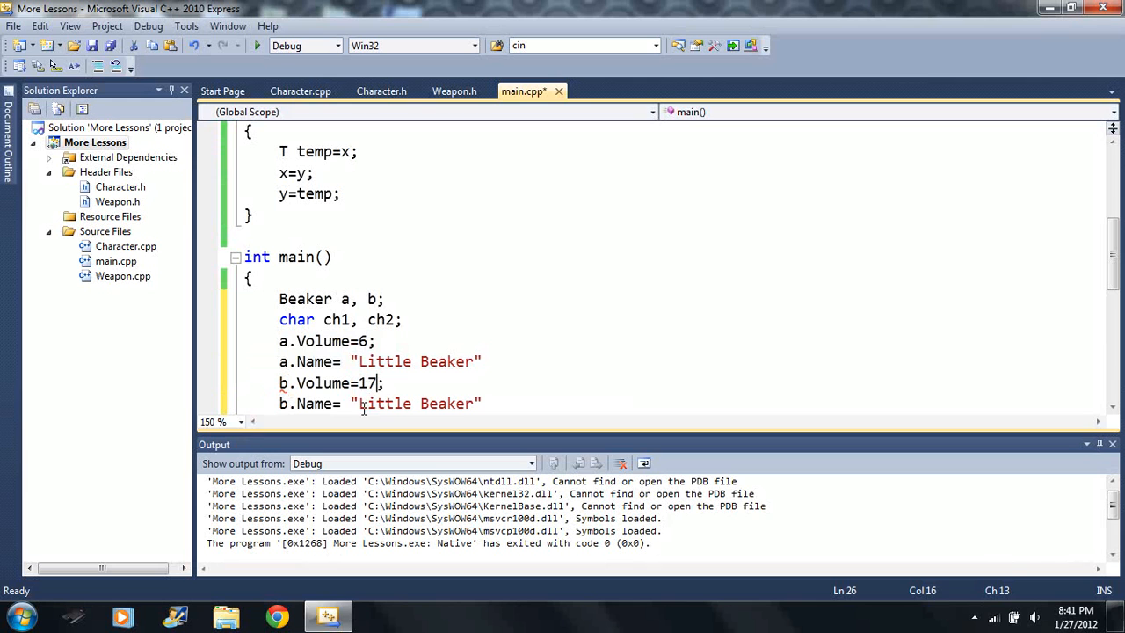
{"action": "type", "text": "Big Beaker"}
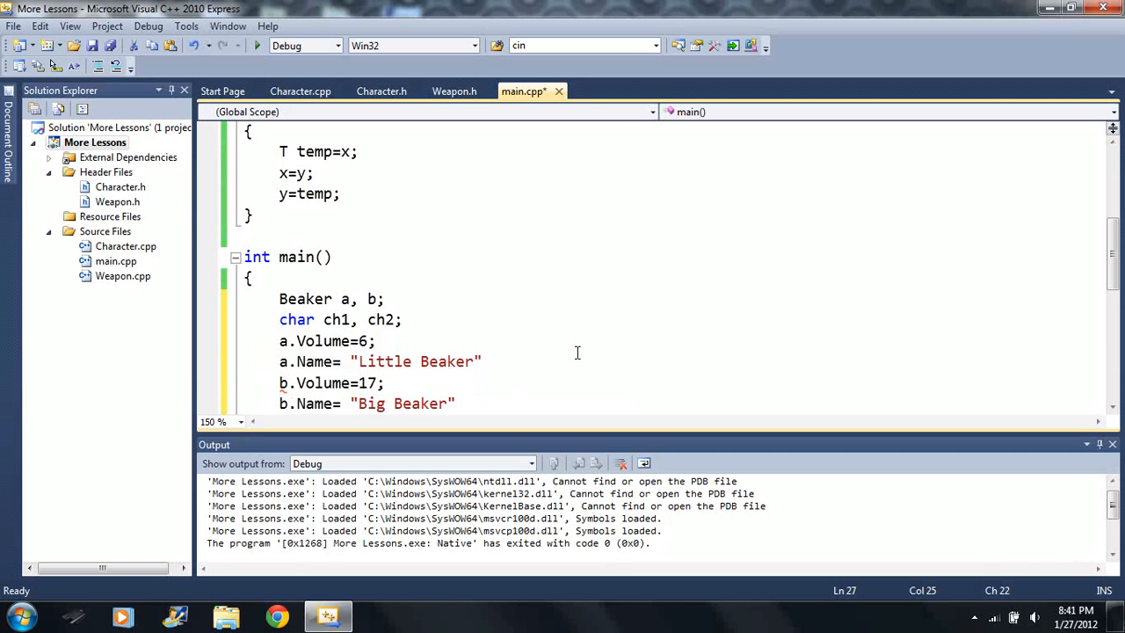
{"action": "type", "text": ";"}
{"action": "left_click", "coordinate": [382, 360]}
{"action": "type", "text": ";"}
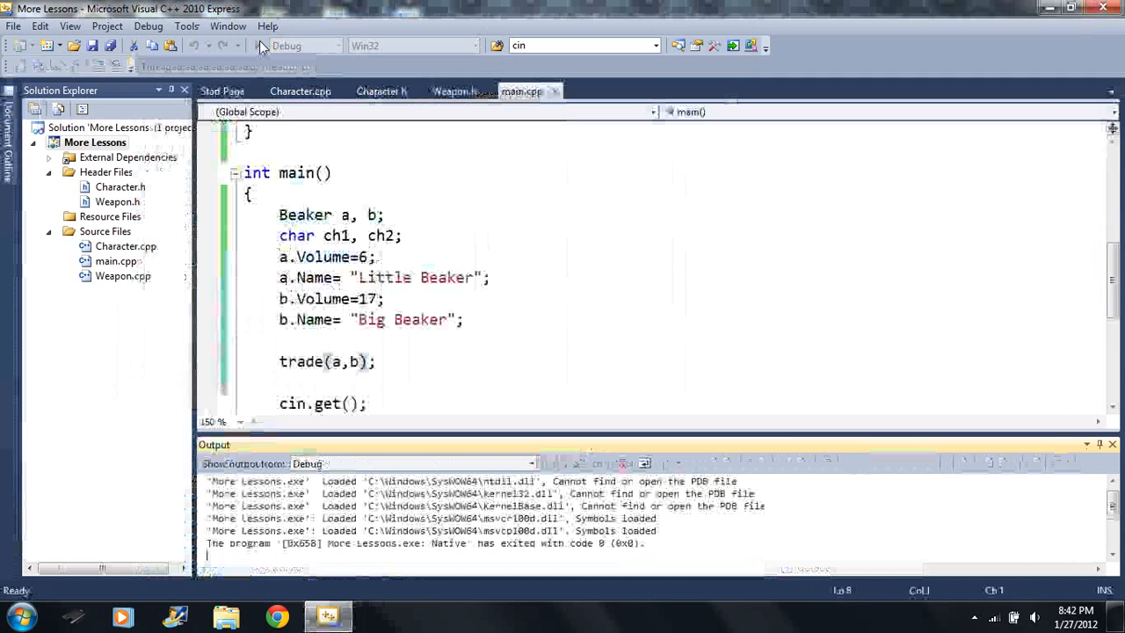
Step: Add a line printing a.Name with cout after the swap and rebuild with F5
{"action": "type", "text": "a.Name;"}
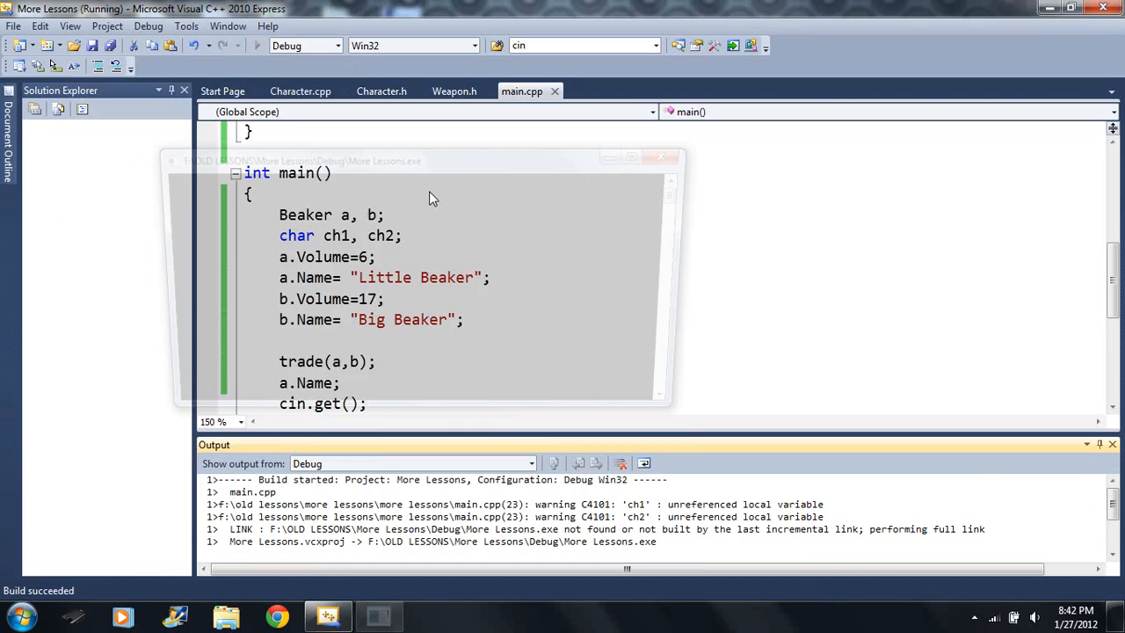
{"action": "left_click", "coordinate": [257, 46]}
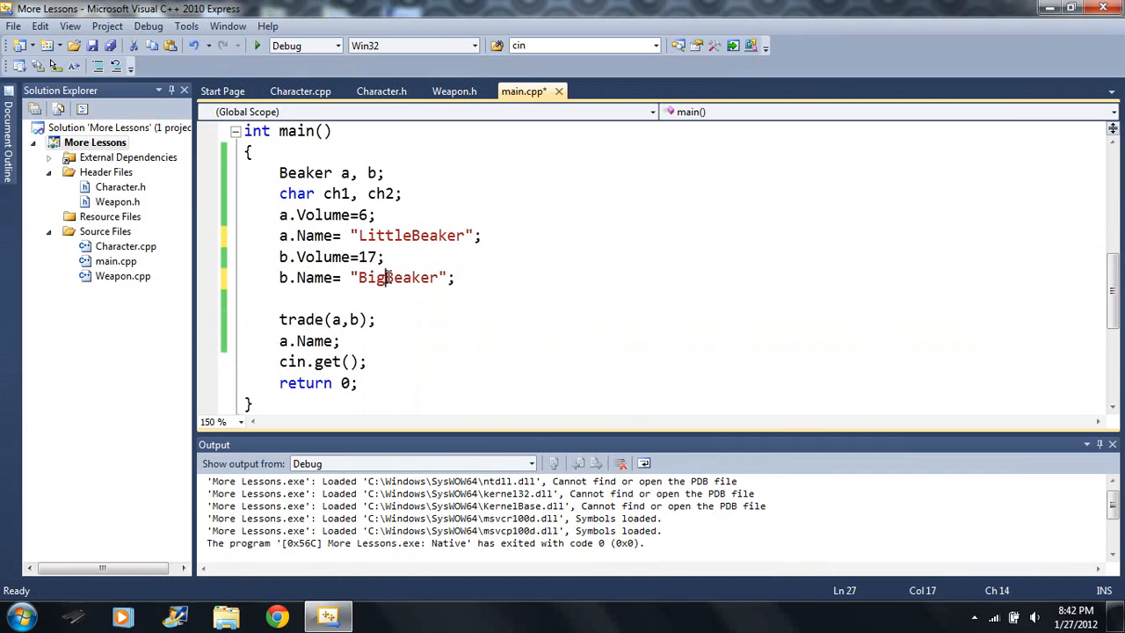
{"action": "left_click", "coordinate": [256, 46]}
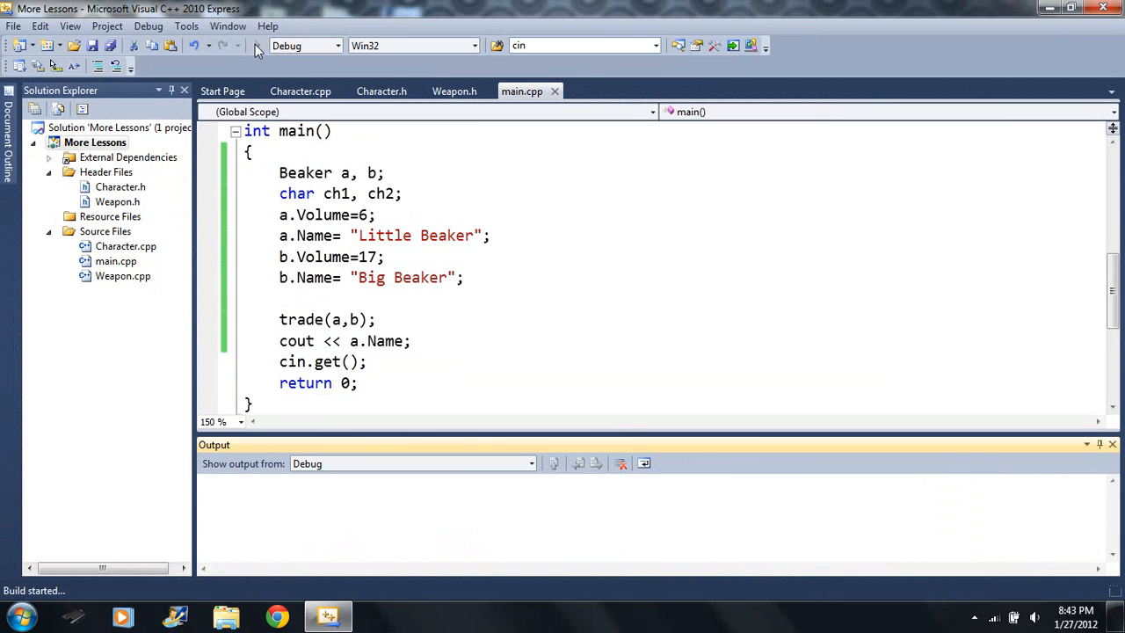
Step: Run the program printing a.Name to exit code 0, then review main.cpp from the top
{"action": "left_click", "coordinate": [257, 45]}
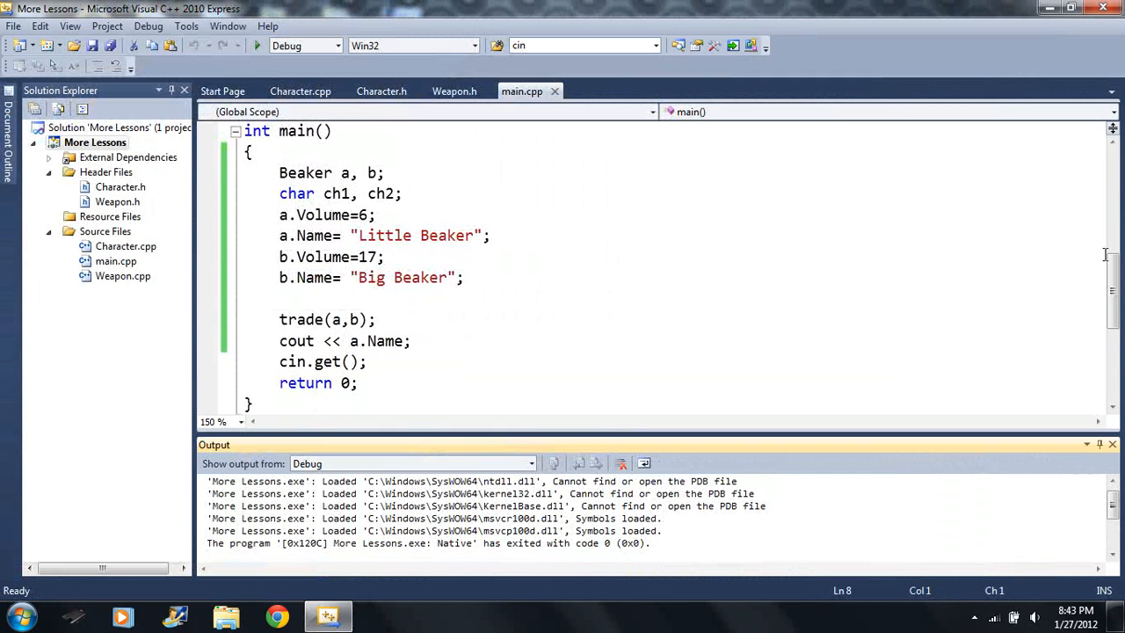
{"action": "scroll", "scroll_direction": "up", "scroll_amount": 3}
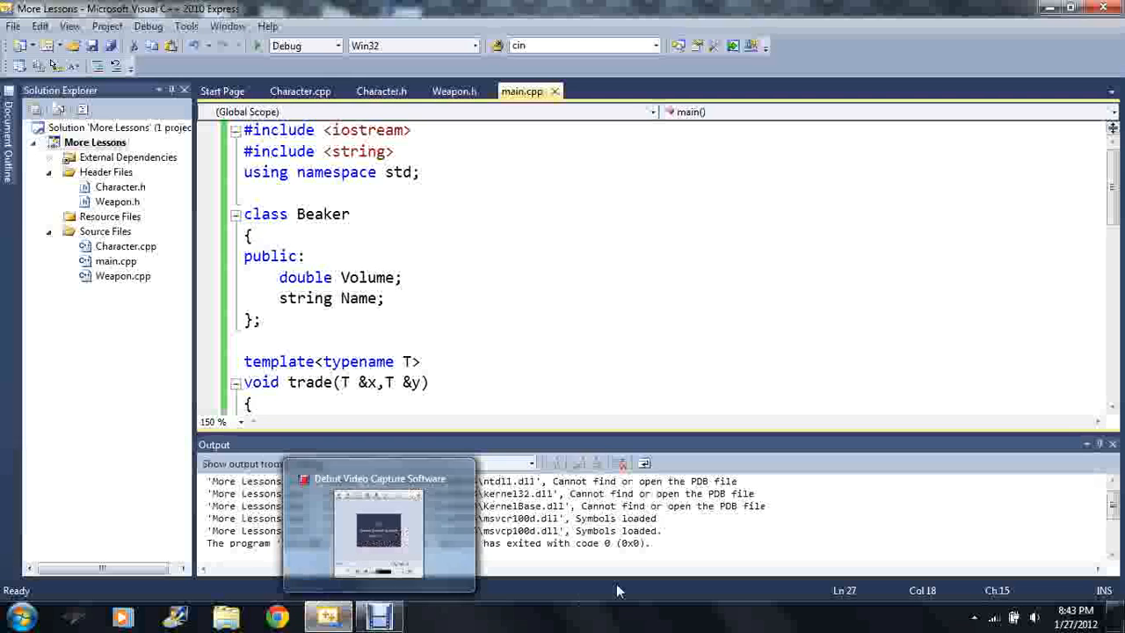
{"action": "scroll", "scroll_direction": "down", "scroll_amount": 3}
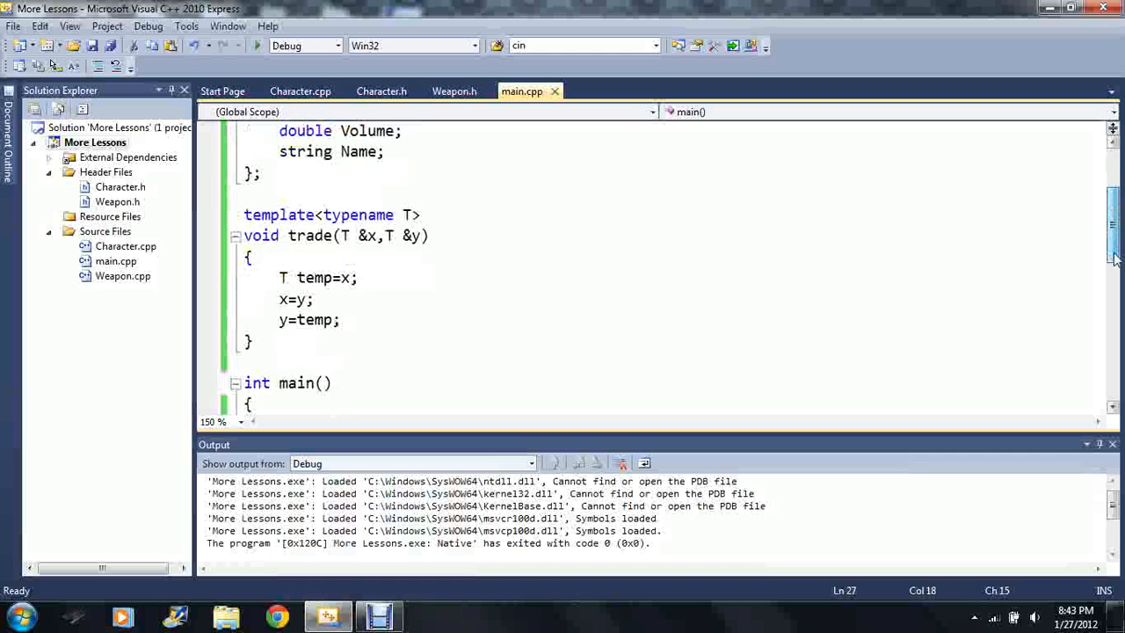